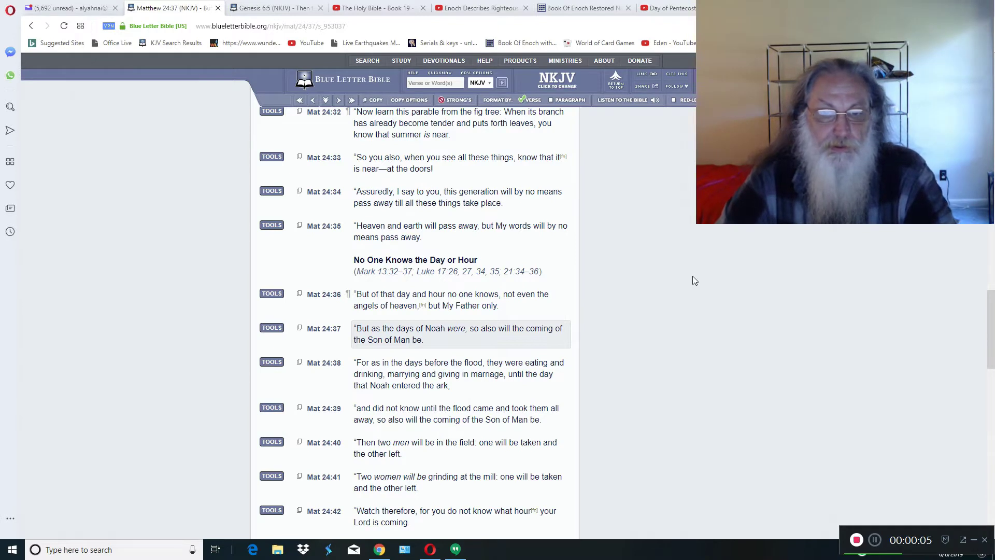
mouse_move(648, 331)
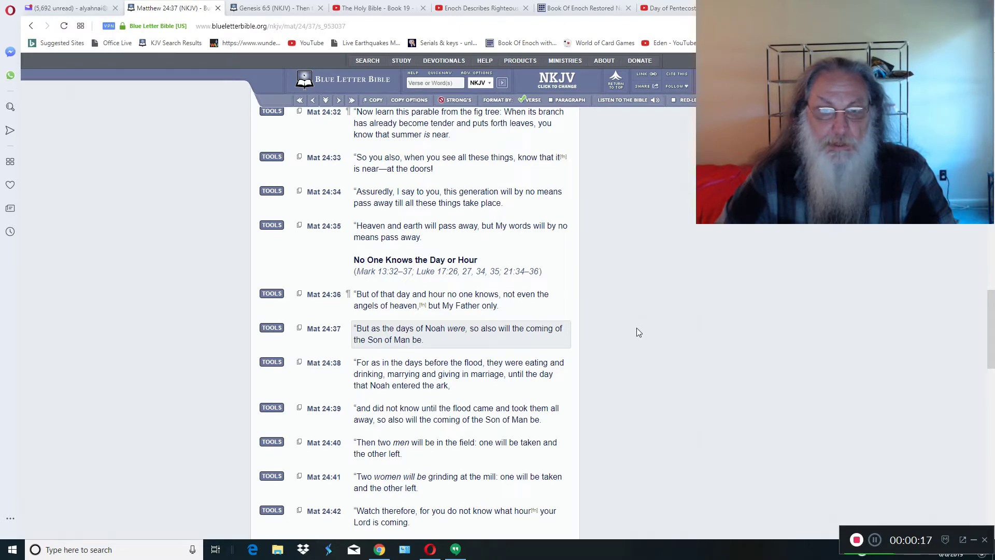
mouse_move(631, 332)
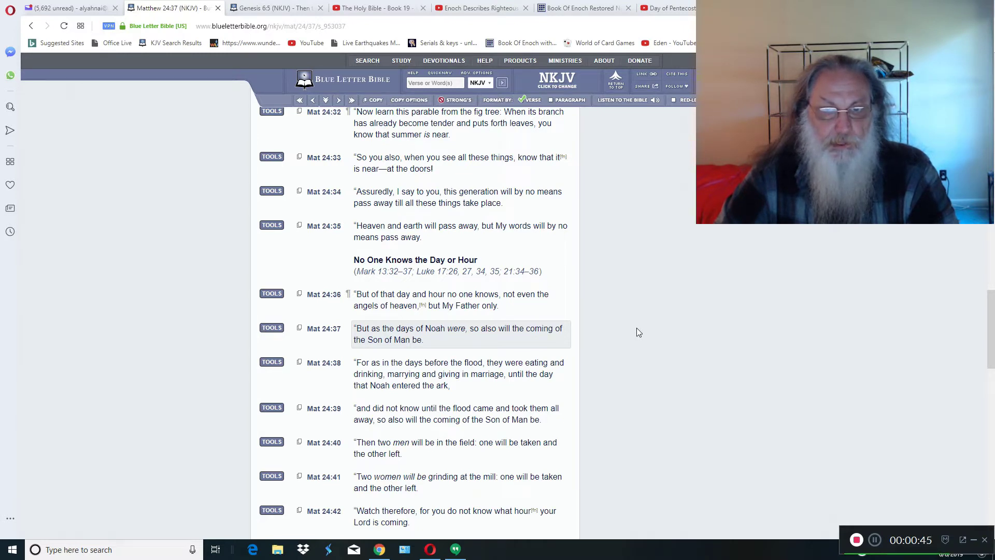
mouse_move(345, 350)
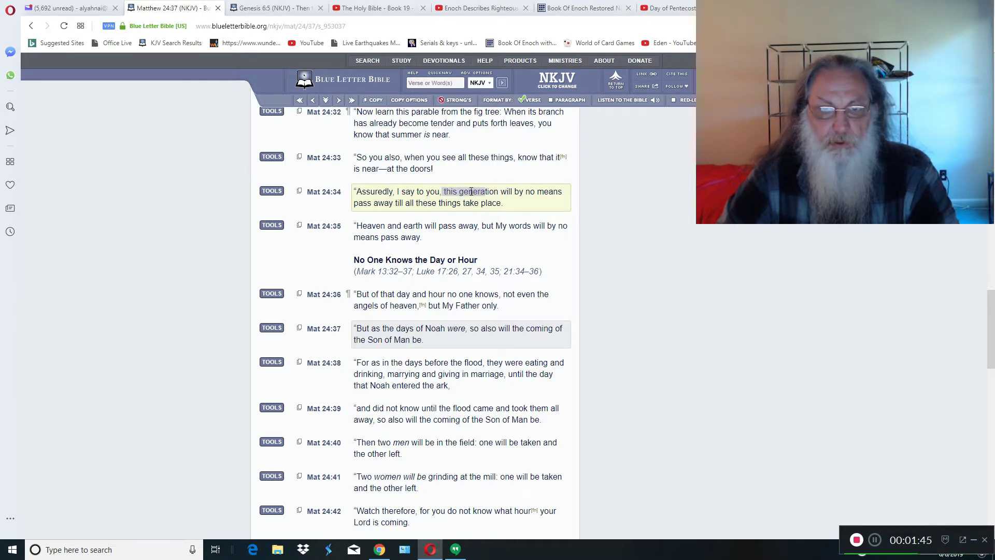
Step: Highlight 'this generation' in Matthew 24:34 and 'but My words will by no means pass away' in 24:35
drag(444, 191, 406, 203)
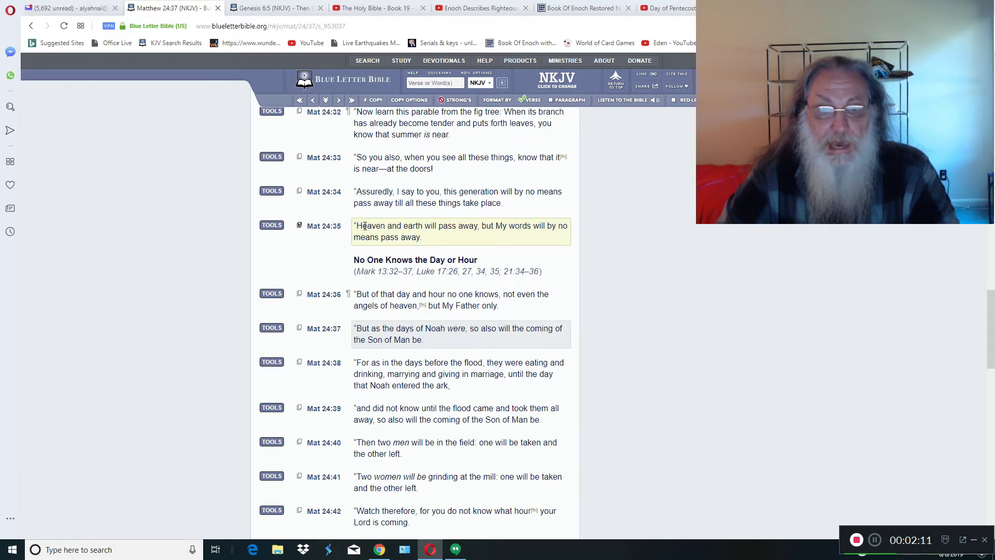
drag(357, 226, 475, 226)
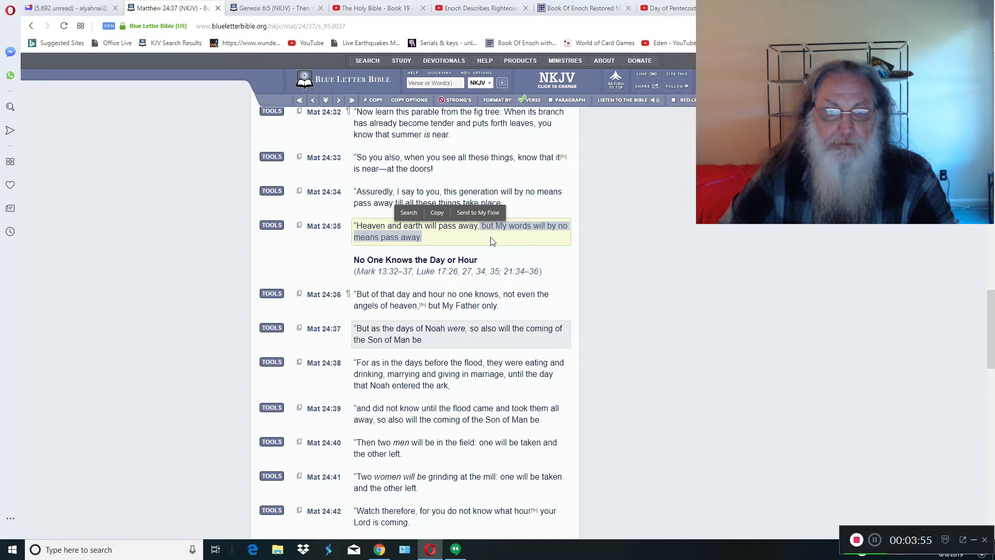
mouse_move(442, 244)
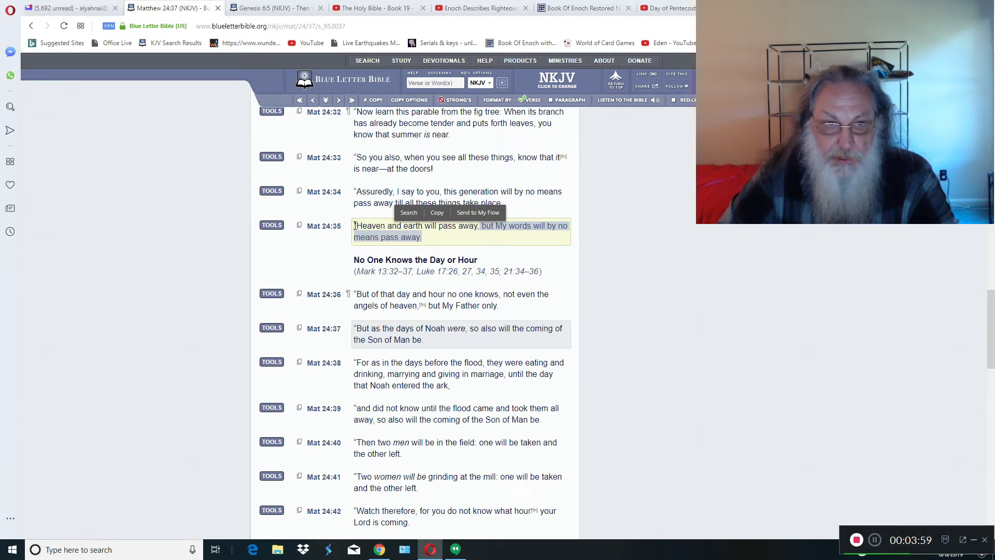
Step: Clear the highlight on the Matthew 24:35 clause
click(462, 225)
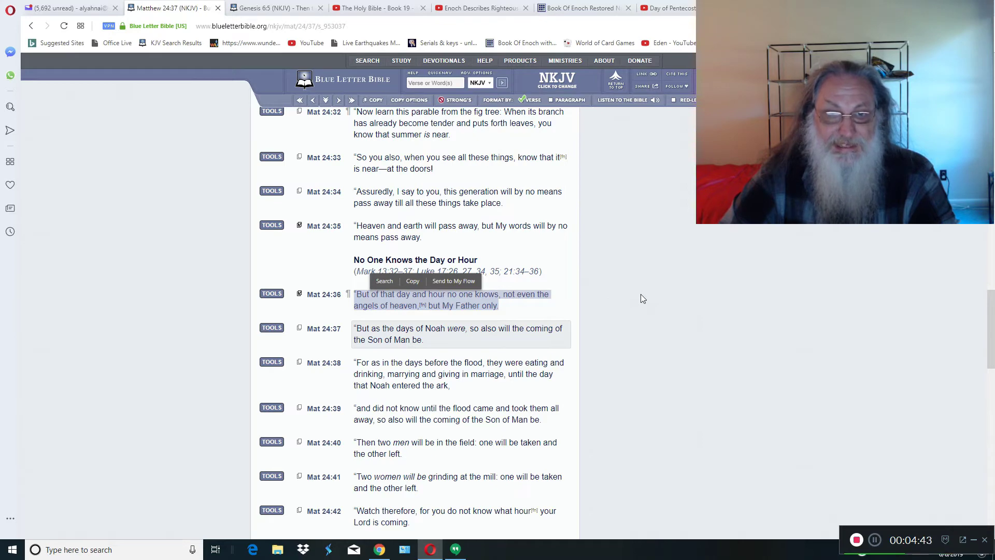
Step: Scroll up to the start of Matthew 24, then back down to verses 36–45
scroll(up, 3)
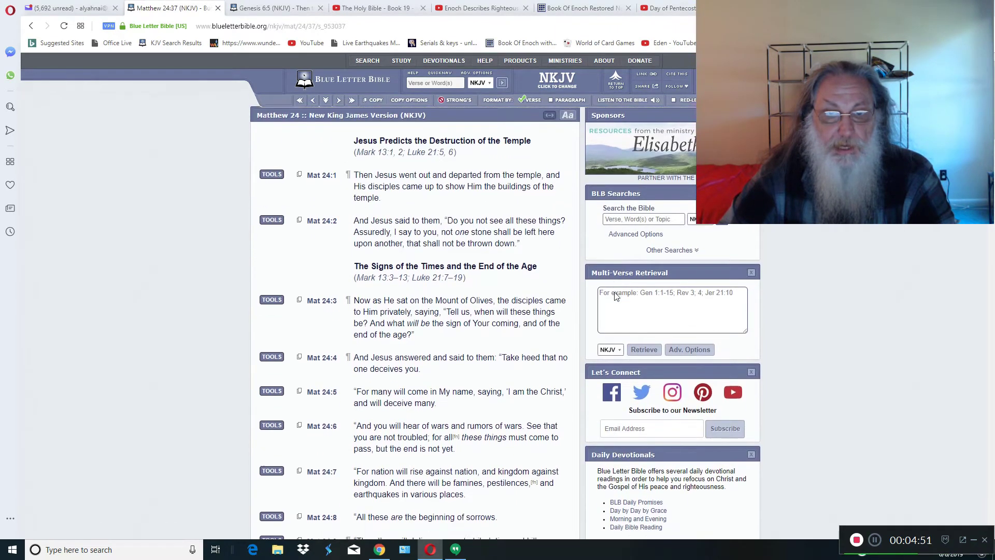
scroll(down, 3)
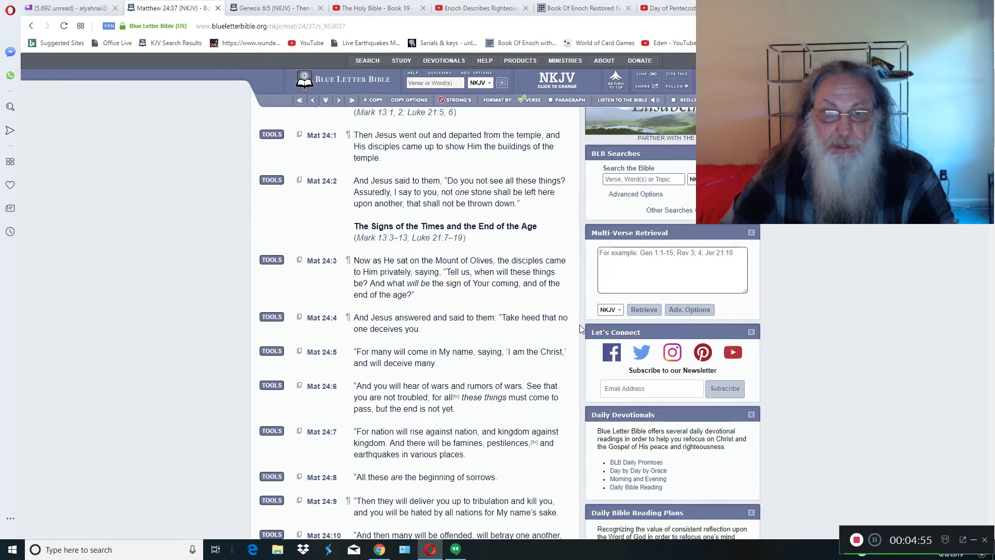
scroll(down, 3)
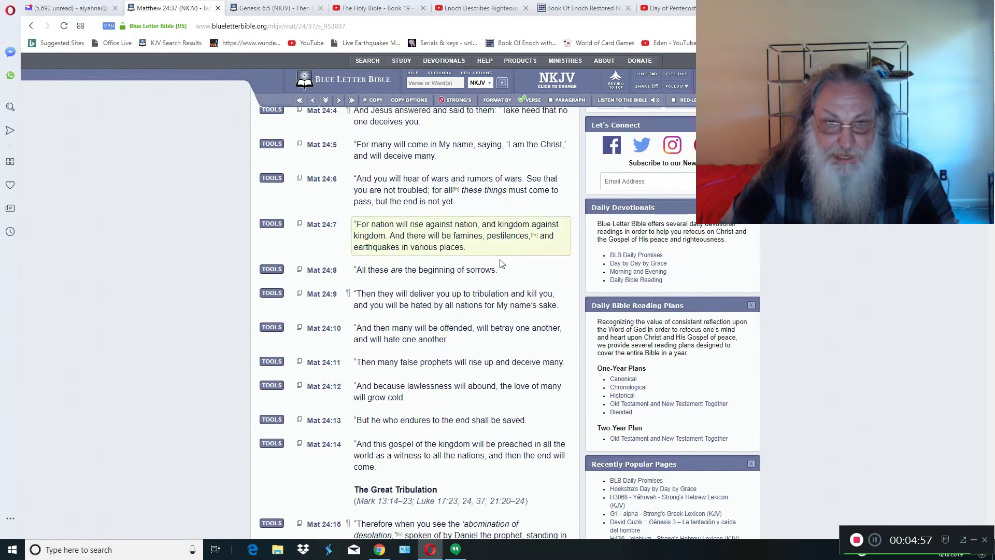
scroll(down, 3)
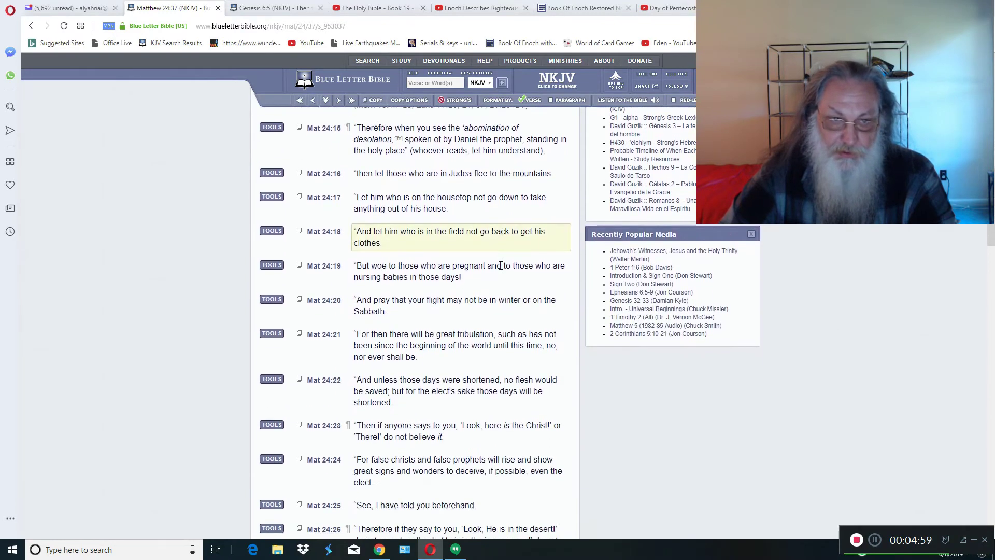
scroll(down, 3)
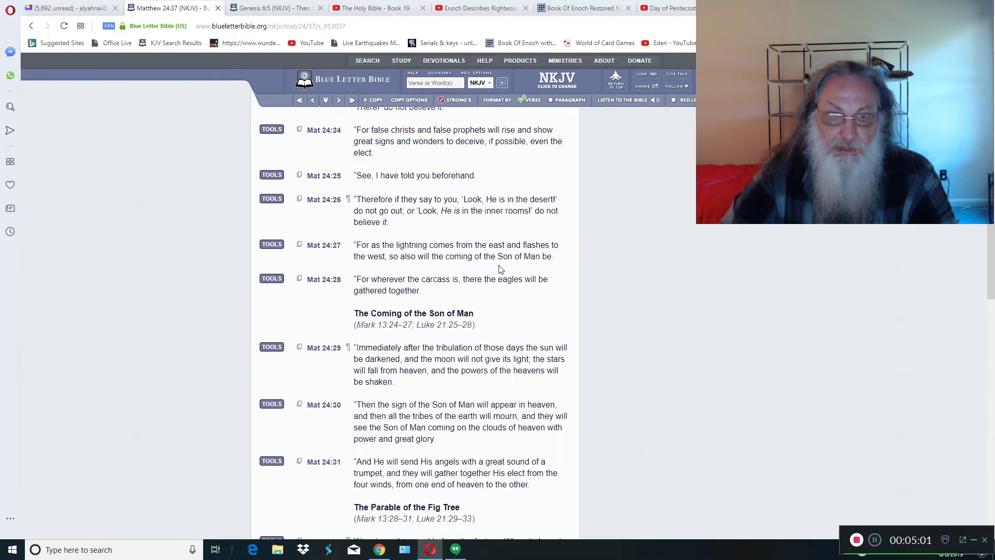
scroll(down, 3)
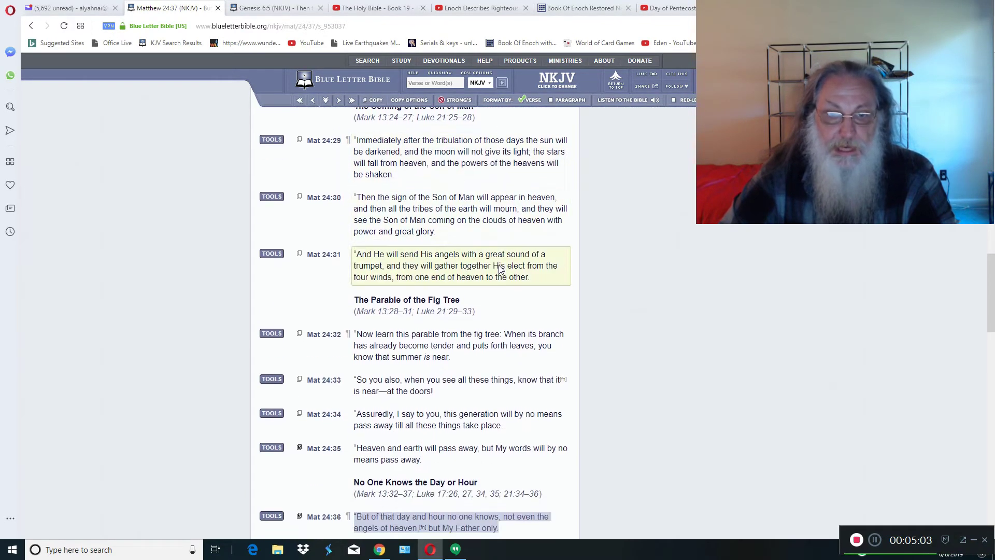
scroll(down, 3)
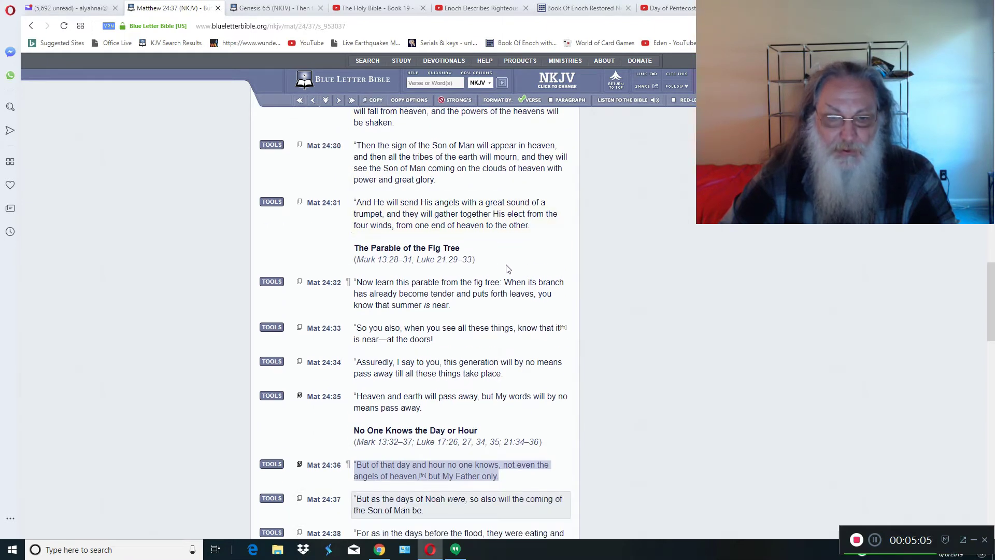
scroll(down, 3)
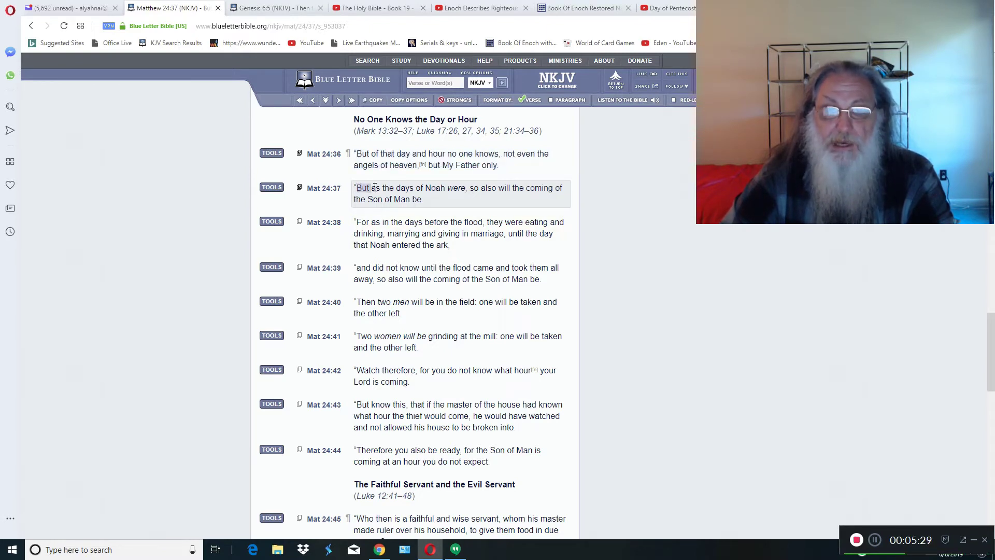
drag(357, 188, 469, 187)
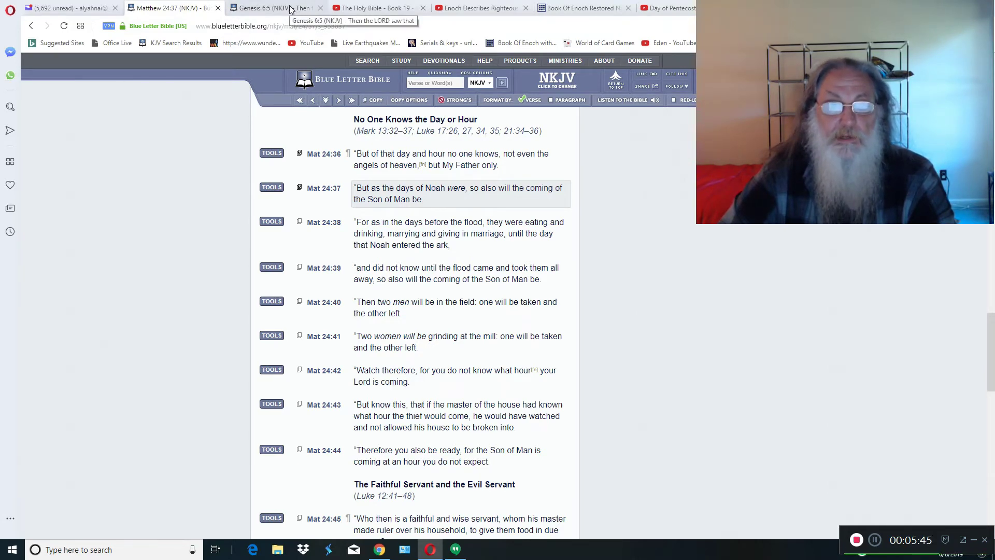
Step: Switch to the Genesis 6 page and highlight 'There were giants' in Genesis 6:4
click(275, 8)
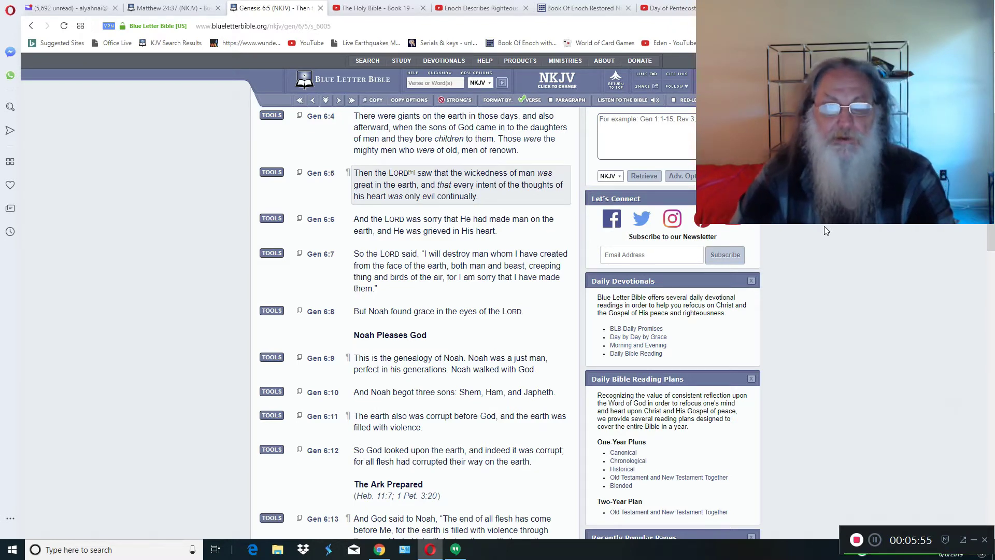
mouse_move(857, 234)
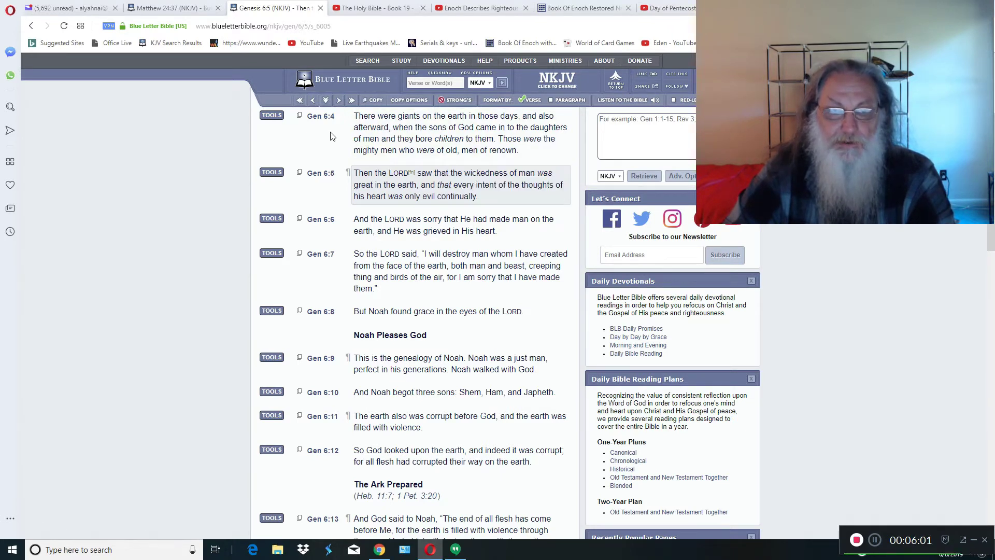
click(461, 133)
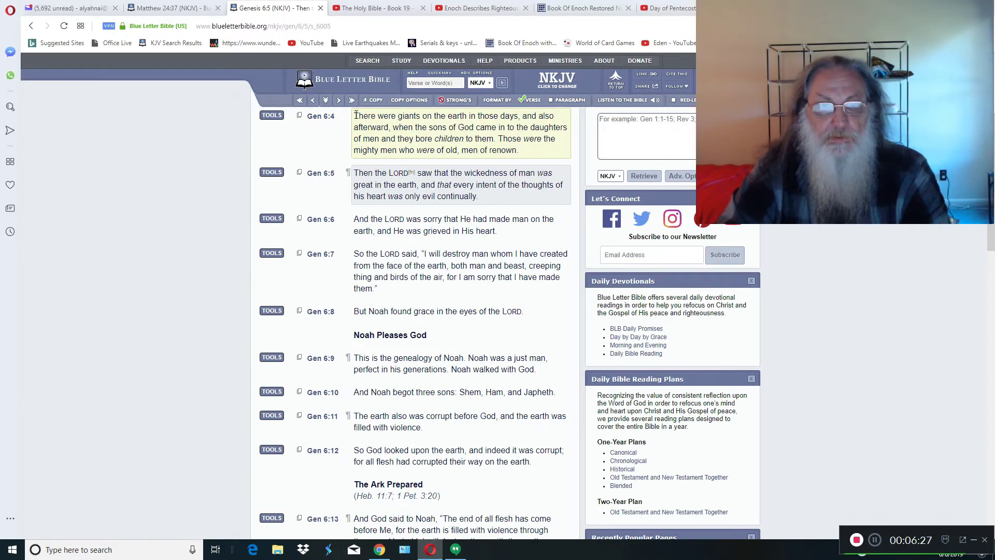
drag(354, 116, 413, 127)
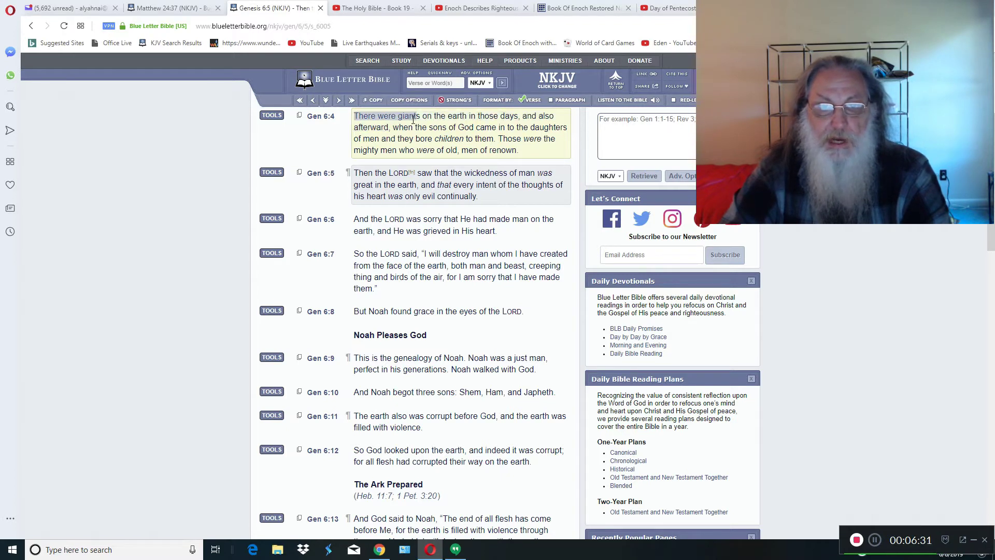
drag(355, 116, 392, 126)
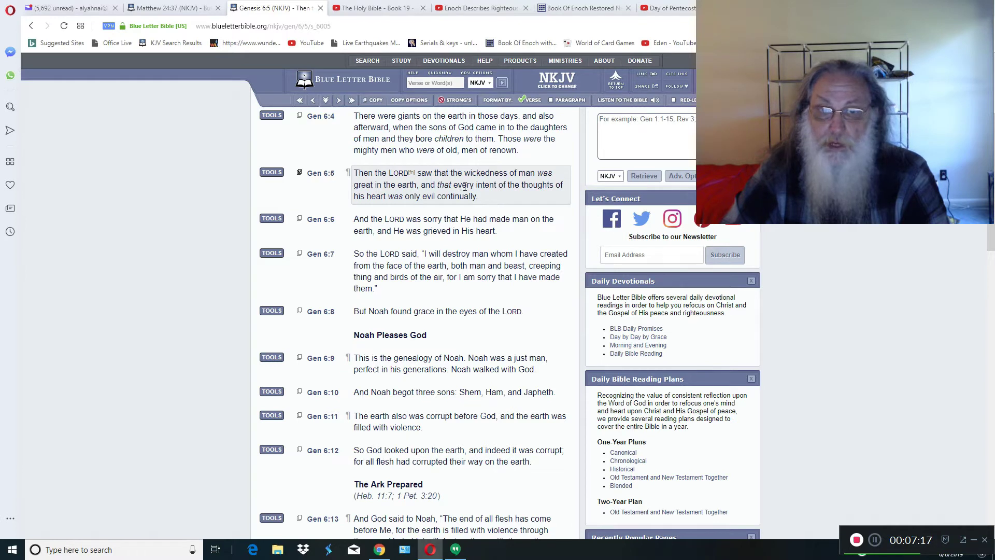
mouse_move(495, 199)
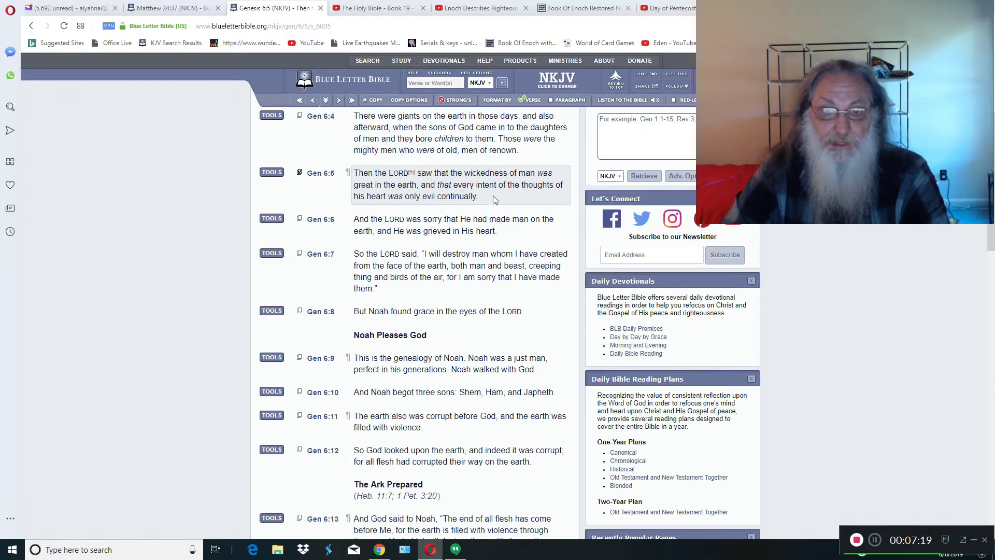
mouse_move(499, 200)
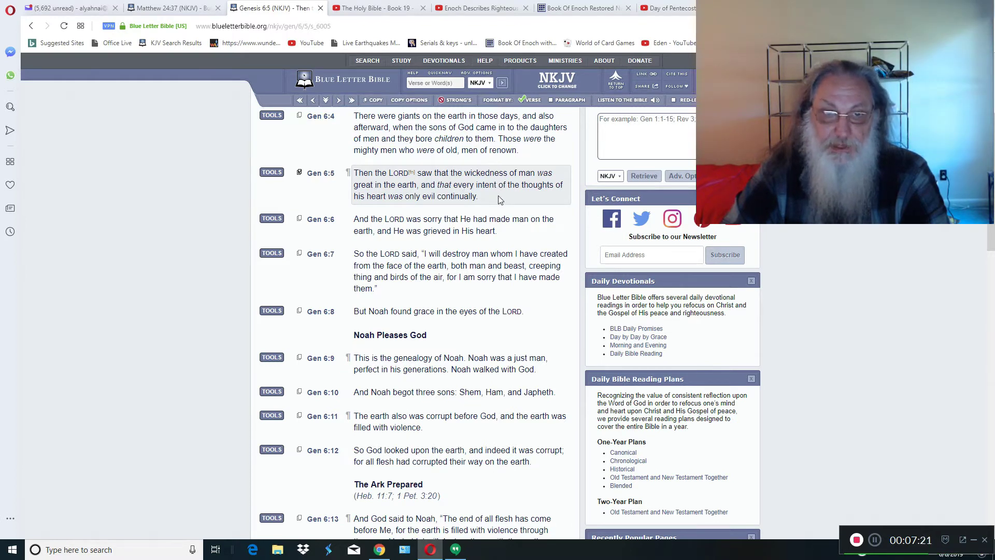
mouse_move(411, 173)
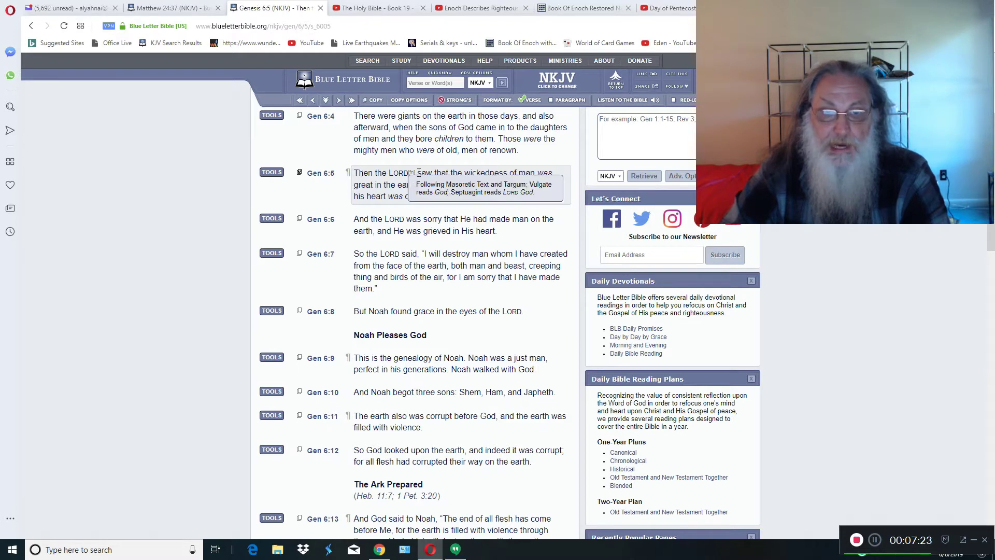
mouse_move(508, 184)
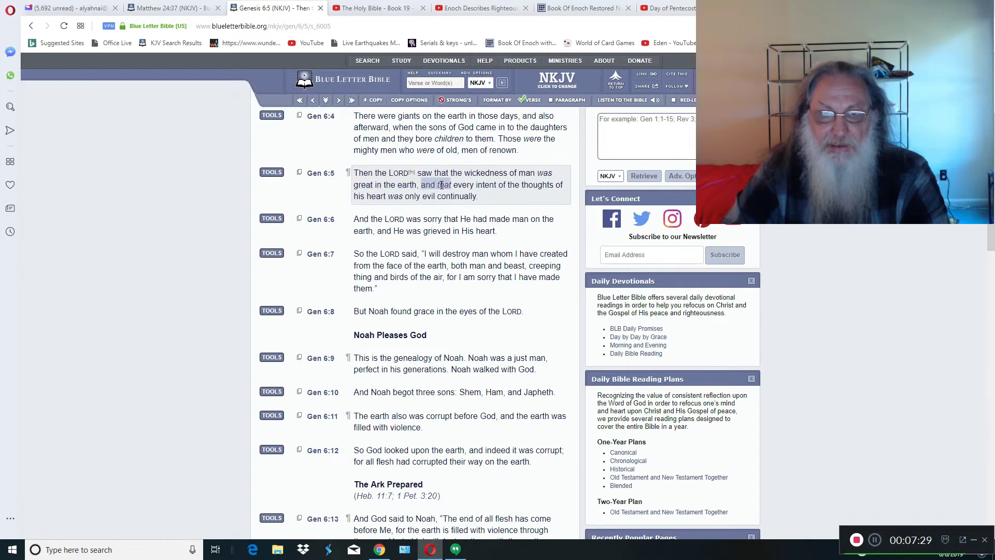
Step: Highlight Genesis 6:5's evil-heart clause, then narrow it to 'the thoughts of his heart'
drag(422, 184, 556, 184)
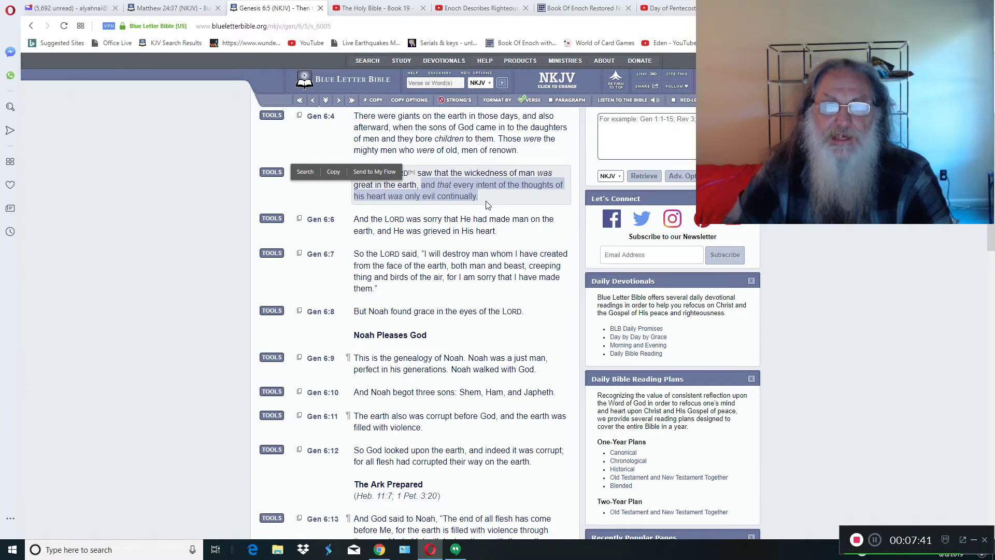
mouse_move(501, 196)
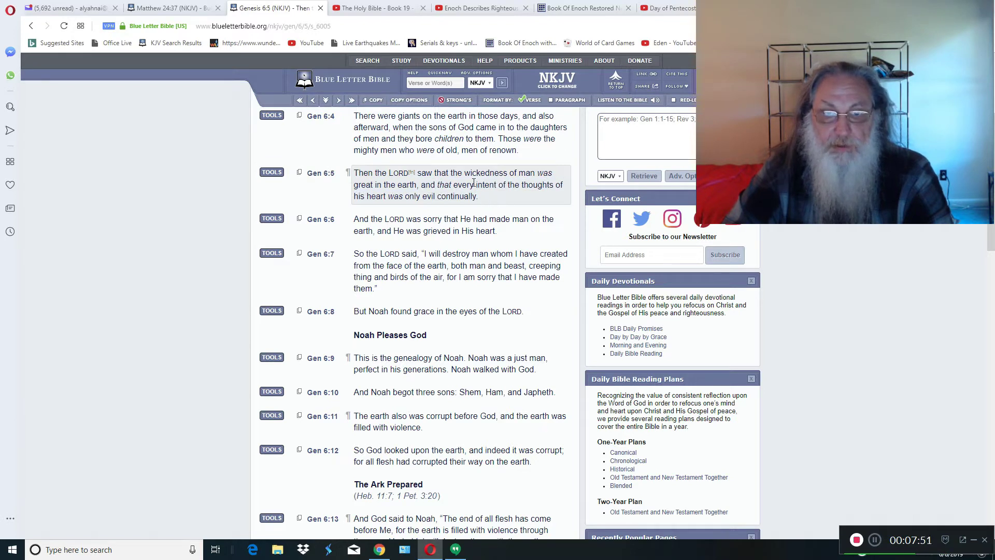
drag(473, 184, 478, 196)
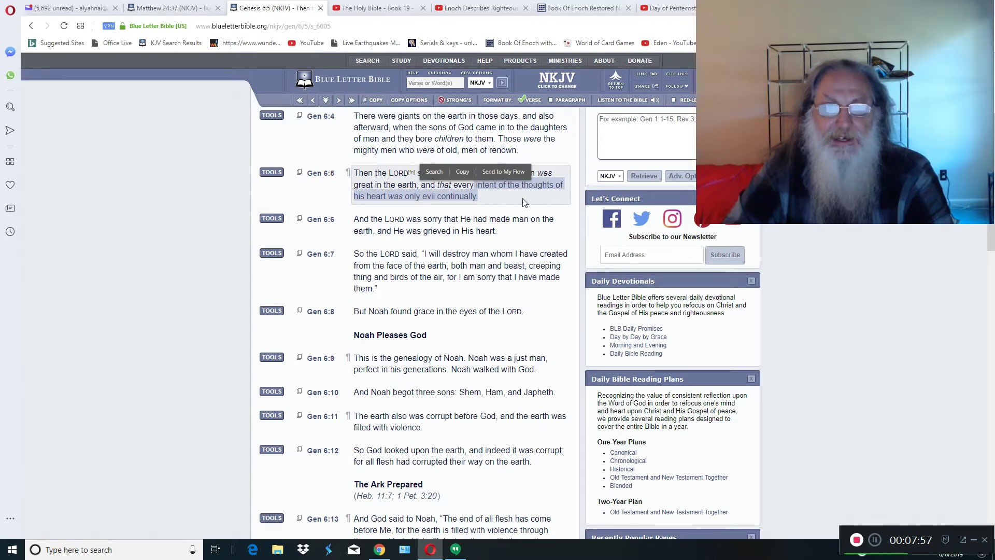
mouse_move(475, 384)
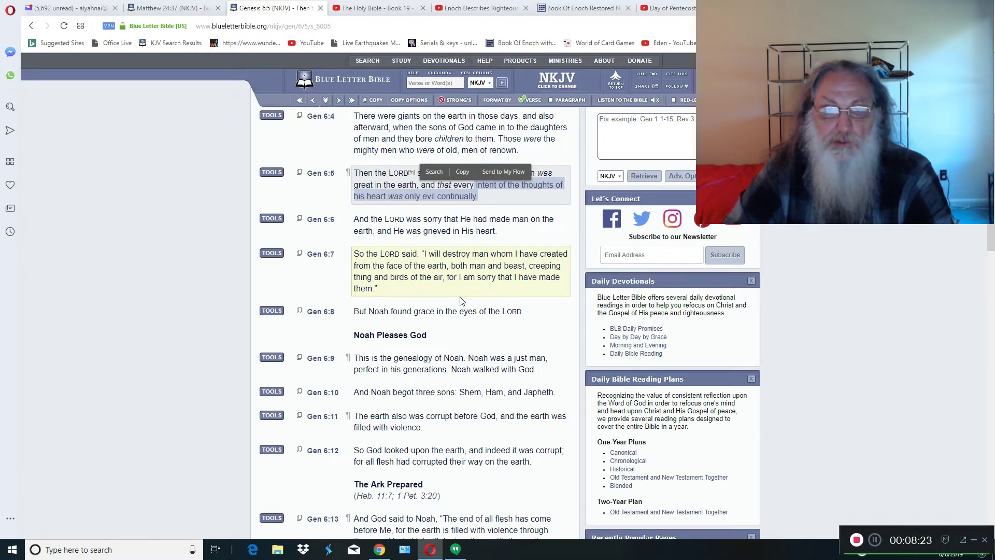
Step: Clear the highlight on Genesis 6:5
click(462, 172)
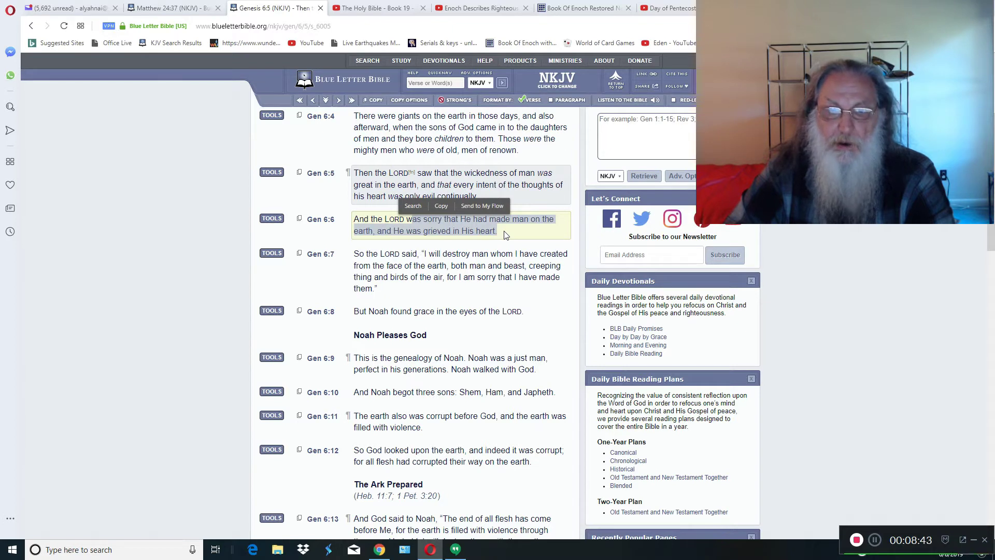
mouse_move(171, 8)
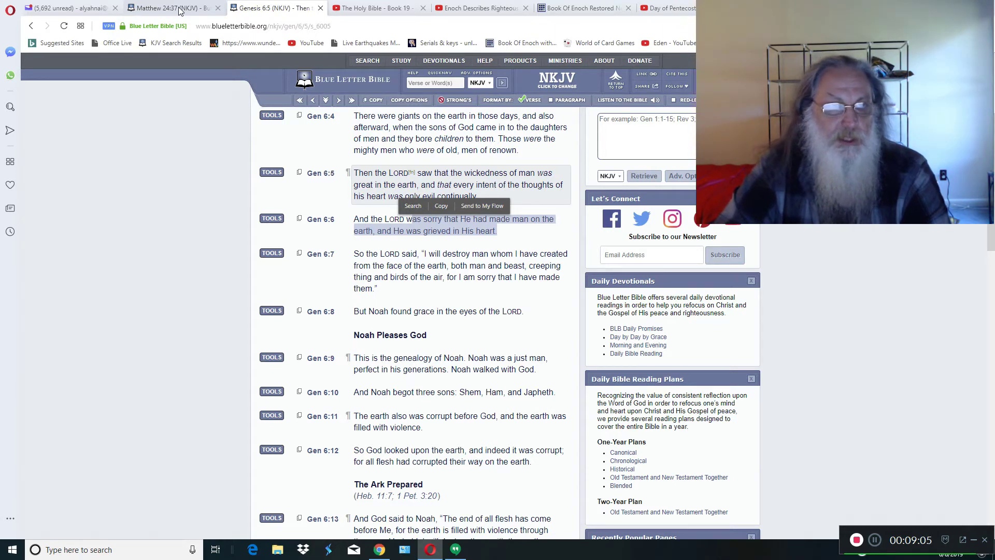
mouse_move(190, 13)
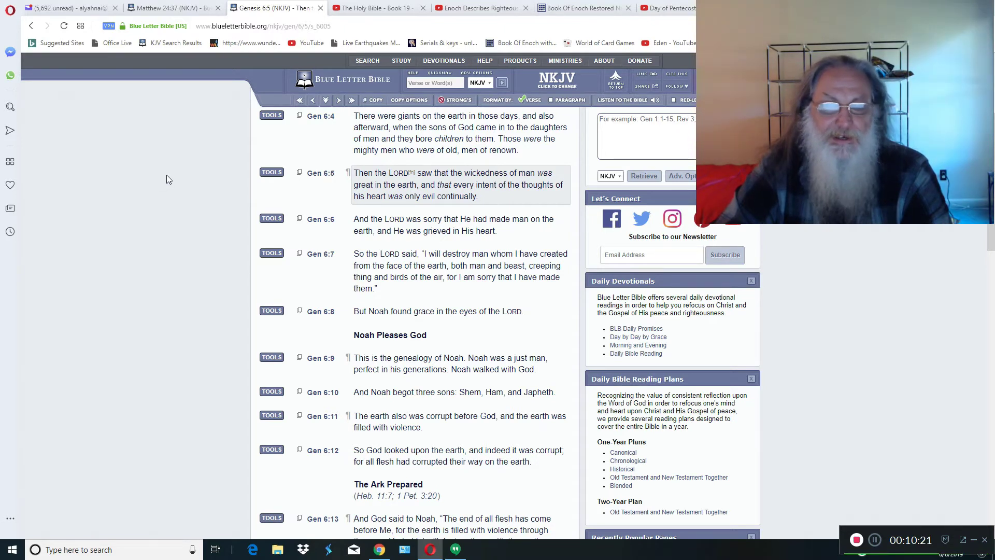
mouse_move(171, 178)
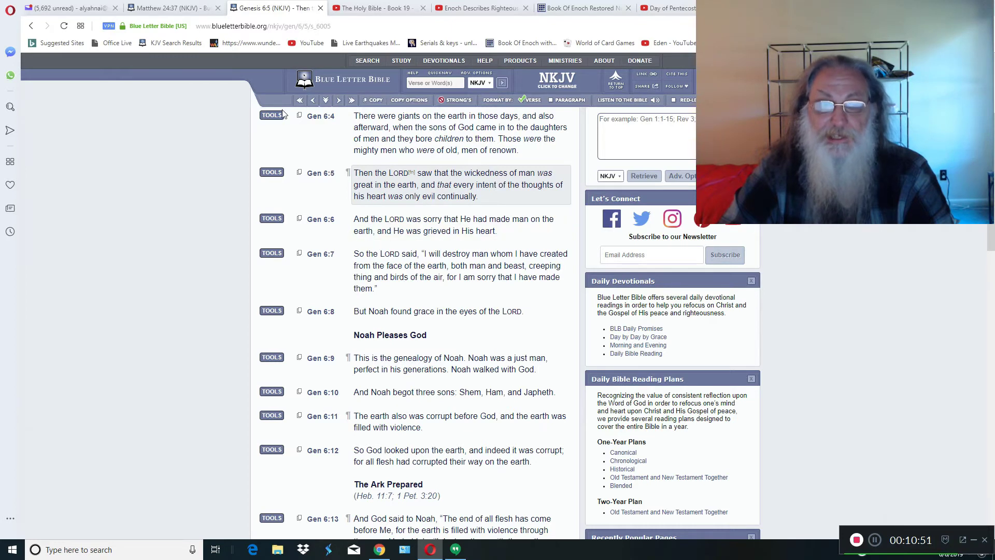
mouse_move(171, 8)
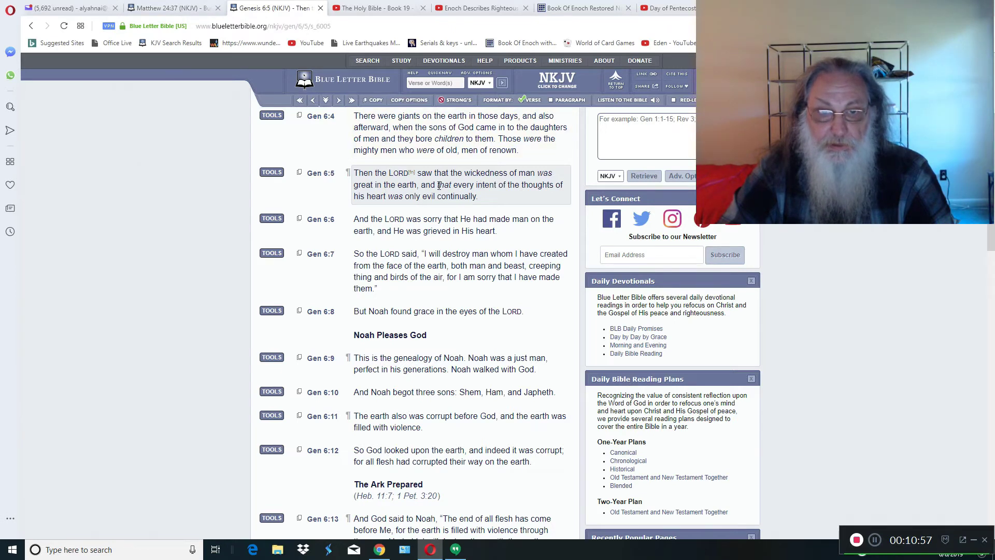
Step: Re-highlight Genesis 6:5's evil-heart phrase, then return to the Matthew 24:37 page
drag(418, 185, 552, 184)
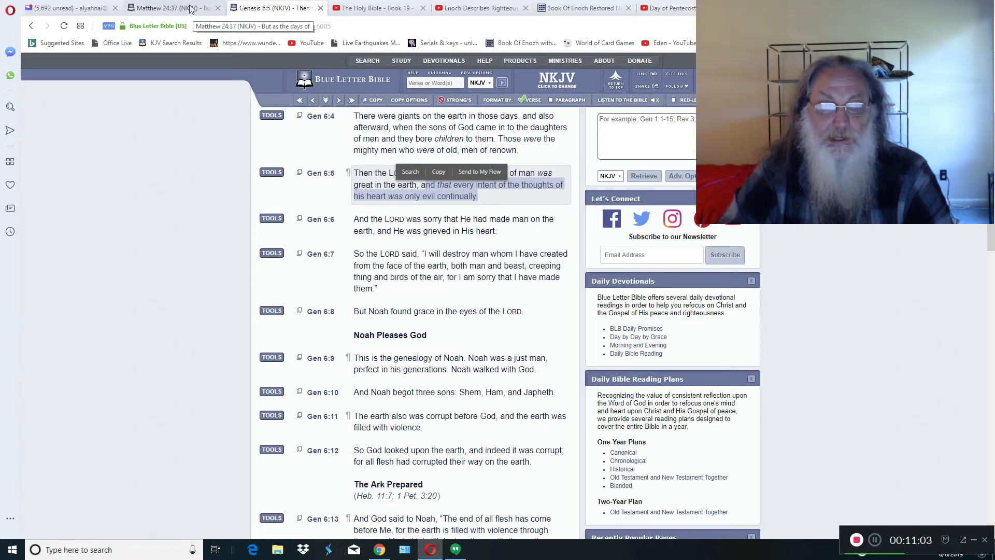
click(168, 8)
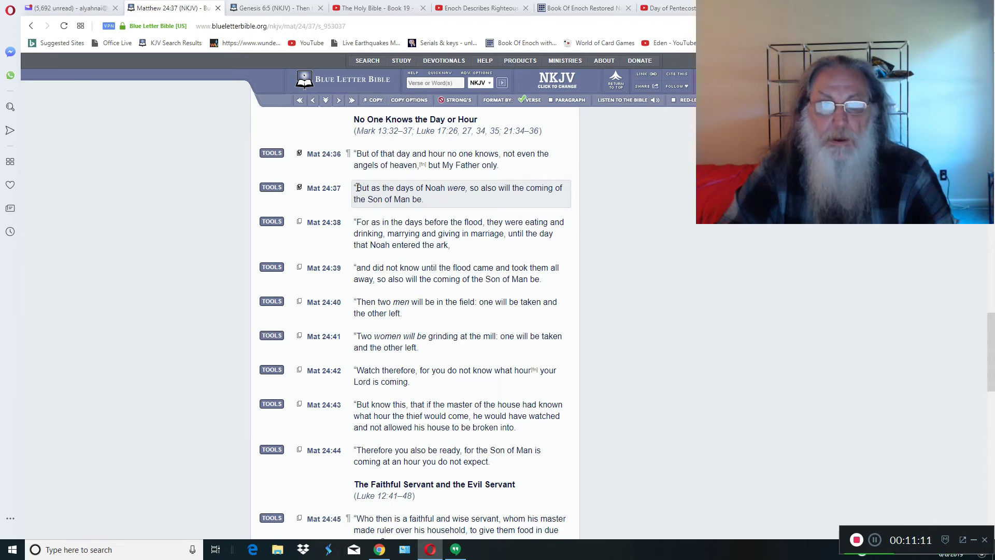
Step: Select a line of Matthew 24 text, then mark verse 38 about the days before the flood
drag(356, 188, 468, 188)
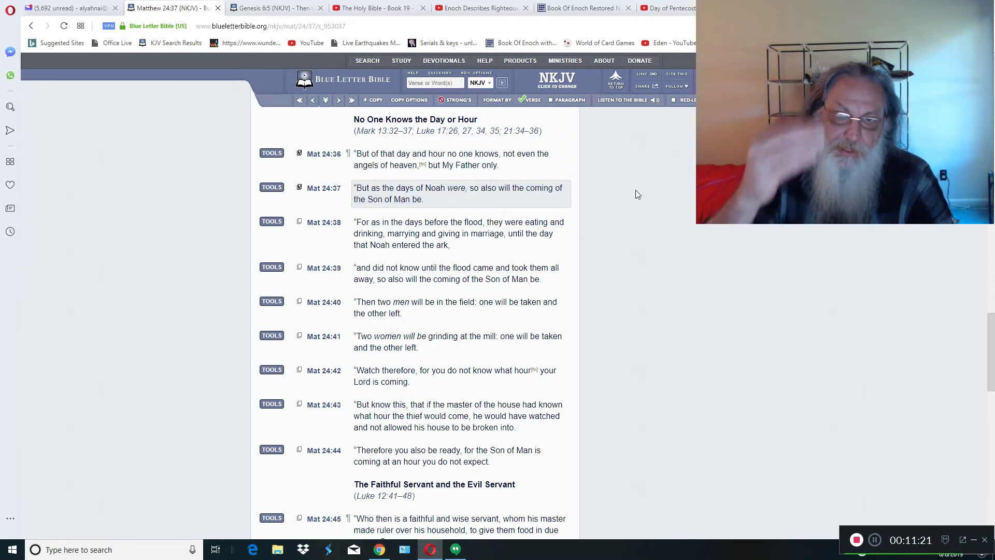
mouse_move(639, 203)
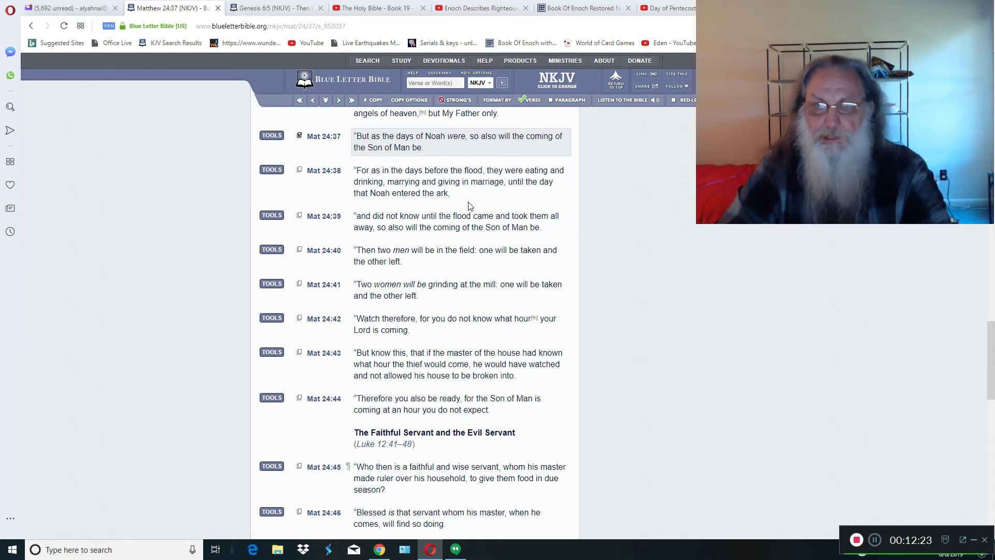
click(457, 181)
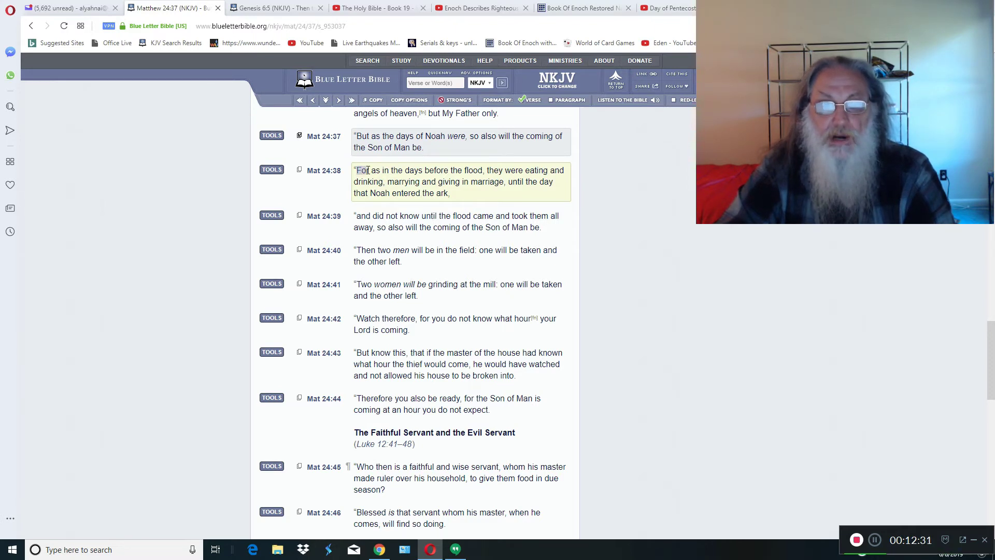
Step: Highlight 'For as in the days before the flood' in Matthew 24:38
drag(357, 170, 482, 170)
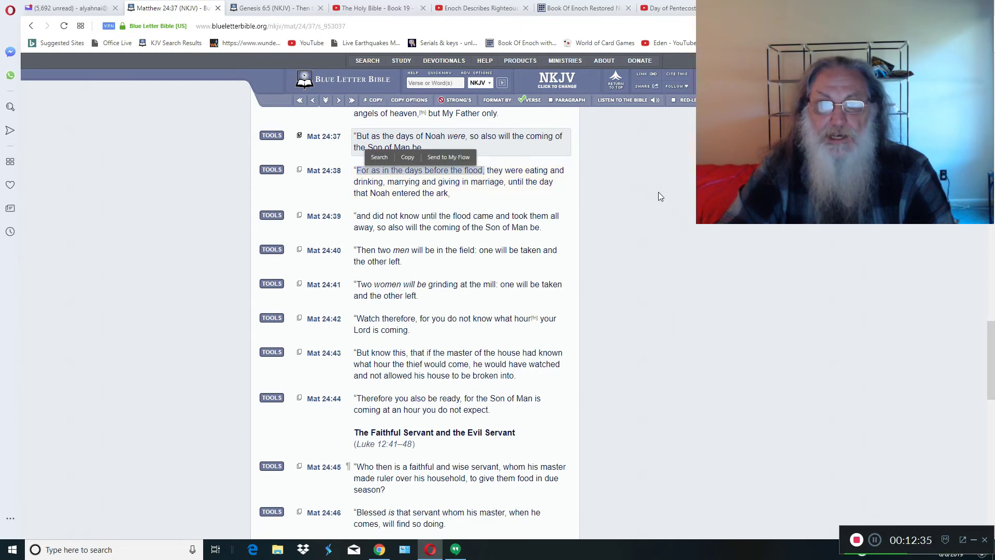
mouse_move(667, 204)
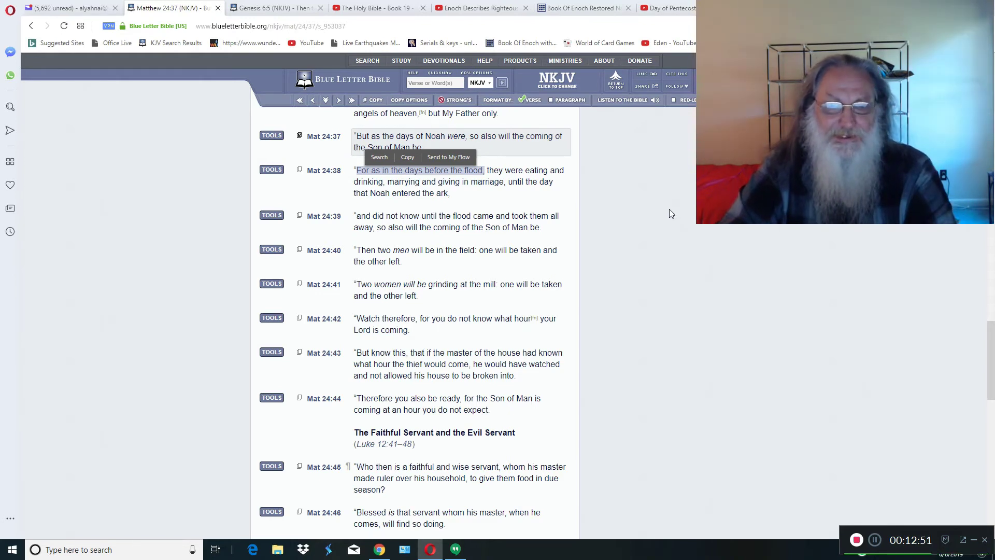
mouse_move(638, 206)
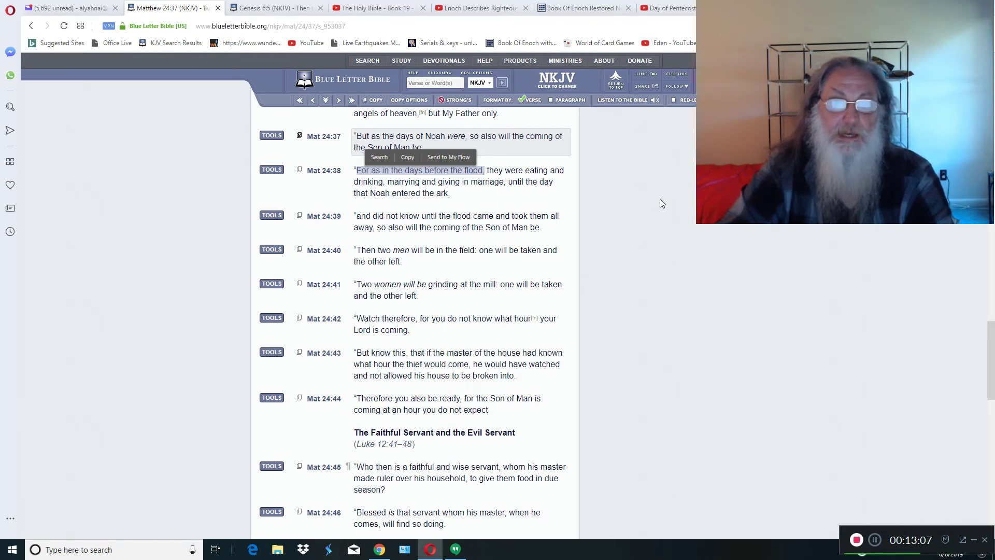
mouse_move(667, 203)
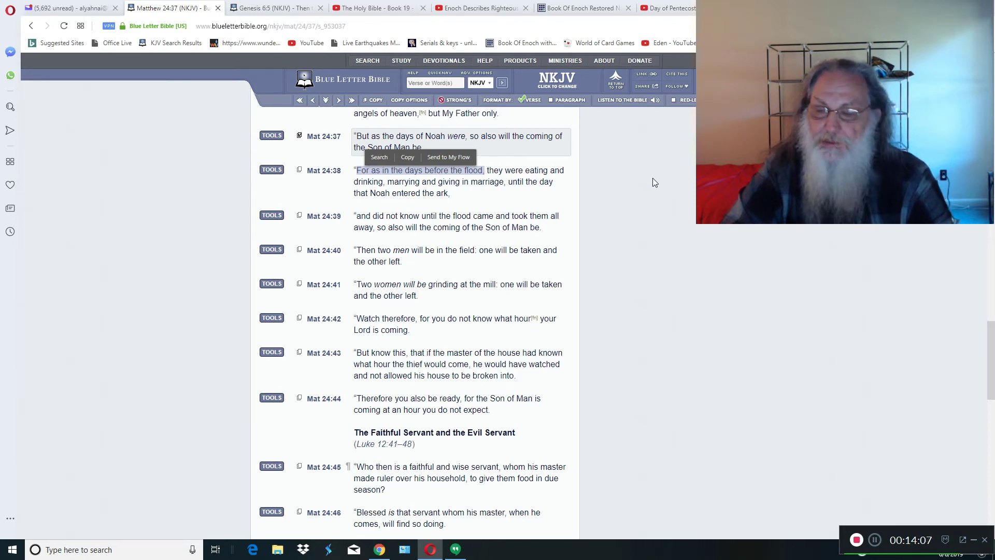
mouse_move(647, 199)
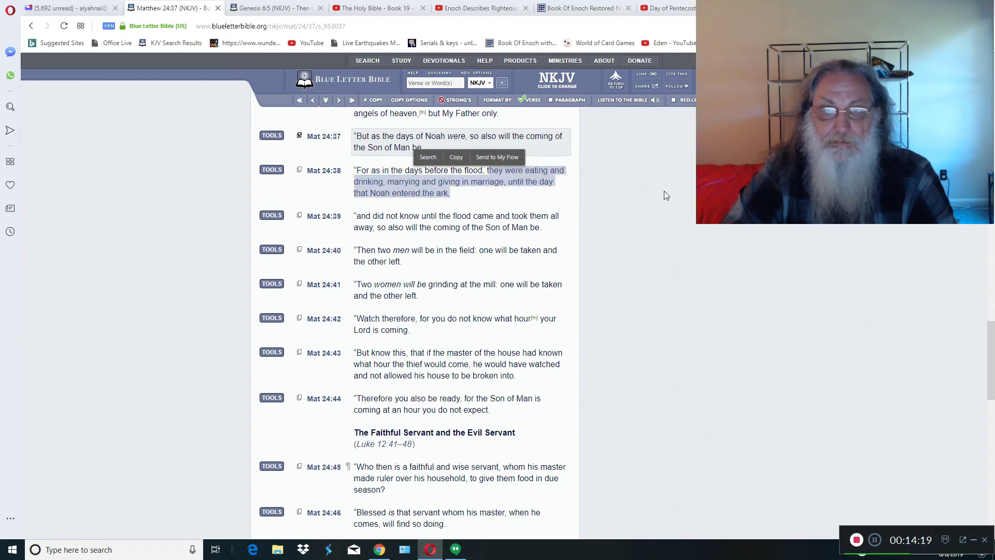
mouse_move(574, 190)
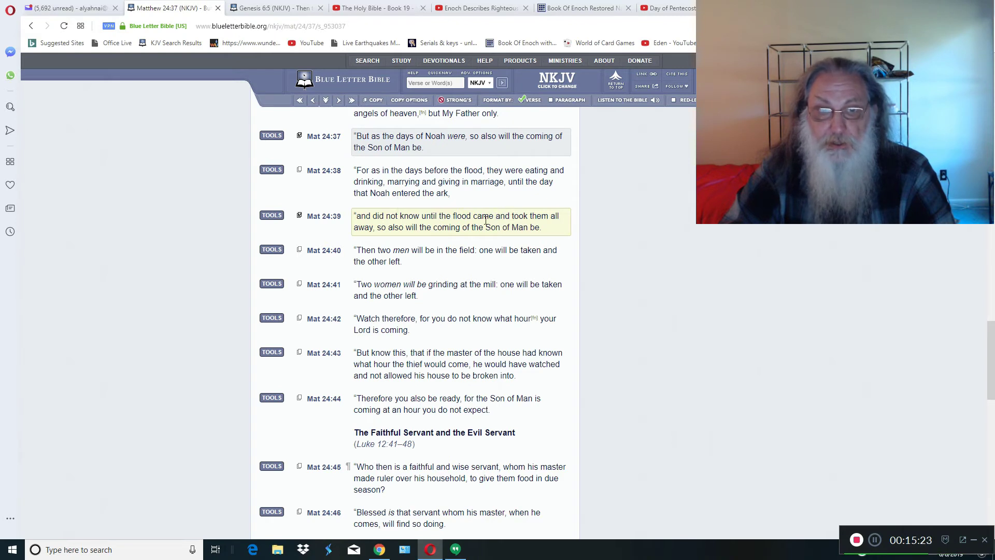
Step: Highlight 'so also will the coming of the Son of Man be' in Matthew 24:39
drag(497, 215, 376, 227)
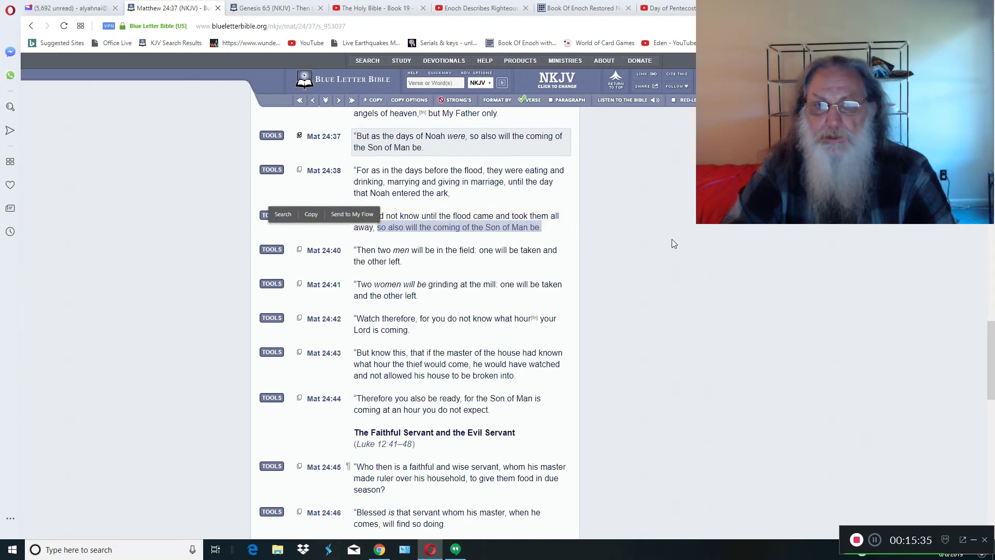
mouse_move(684, 242)
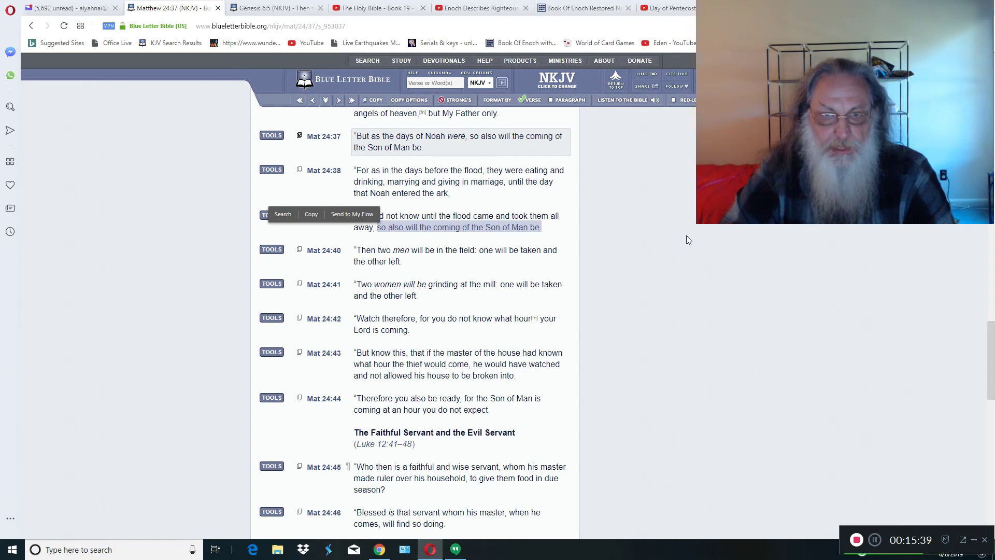
mouse_move(696, 244)
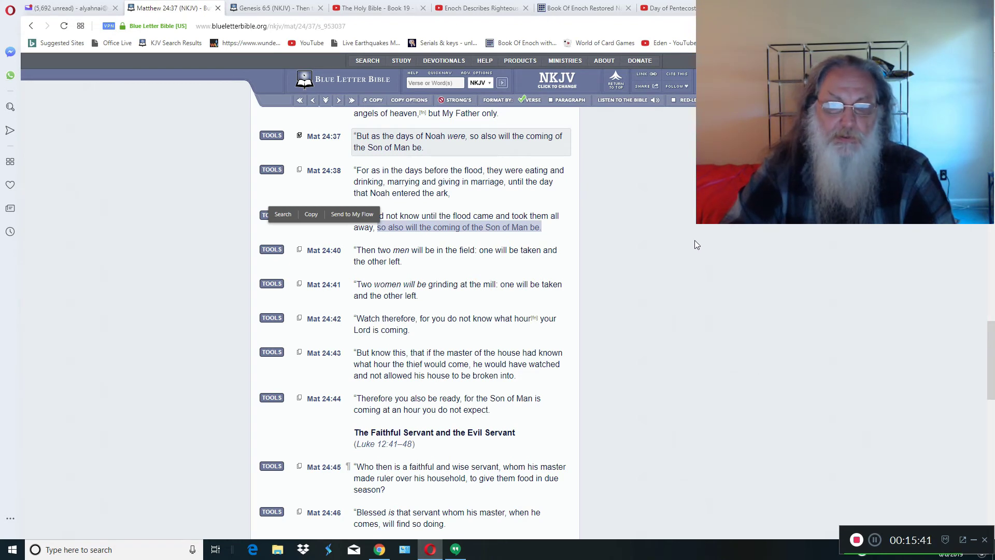
mouse_move(650, 249)
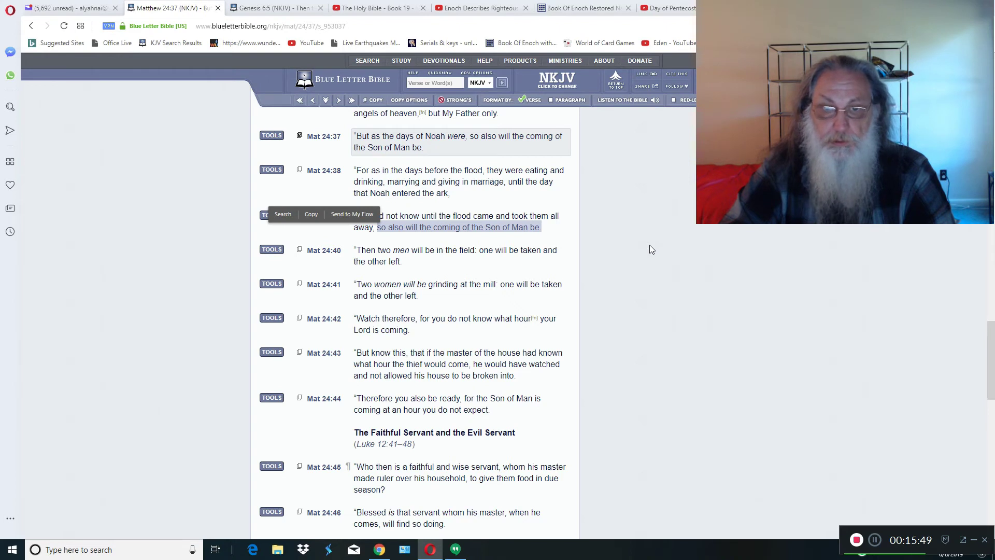
mouse_move(638, 252)
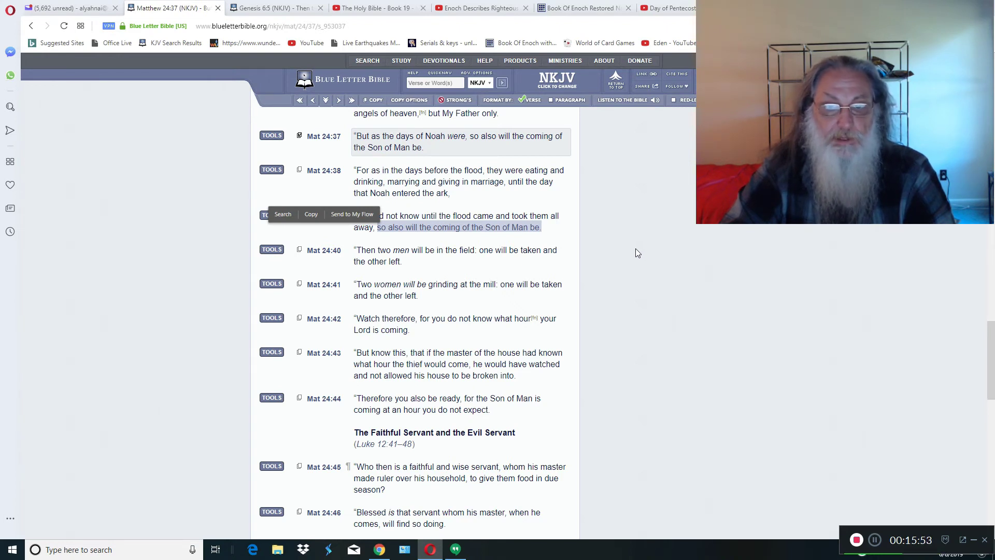
mouse_move(590, 259)
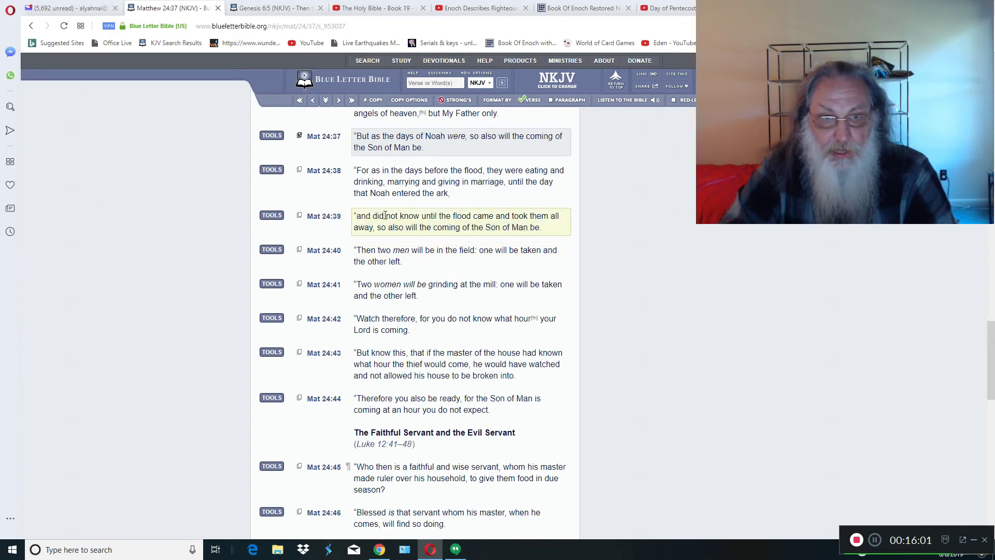
Step: Highlight 'until the flood came and took them all away' in Matthew 24:39, then select text in verse 40
drag(404, 216, 473, 216)
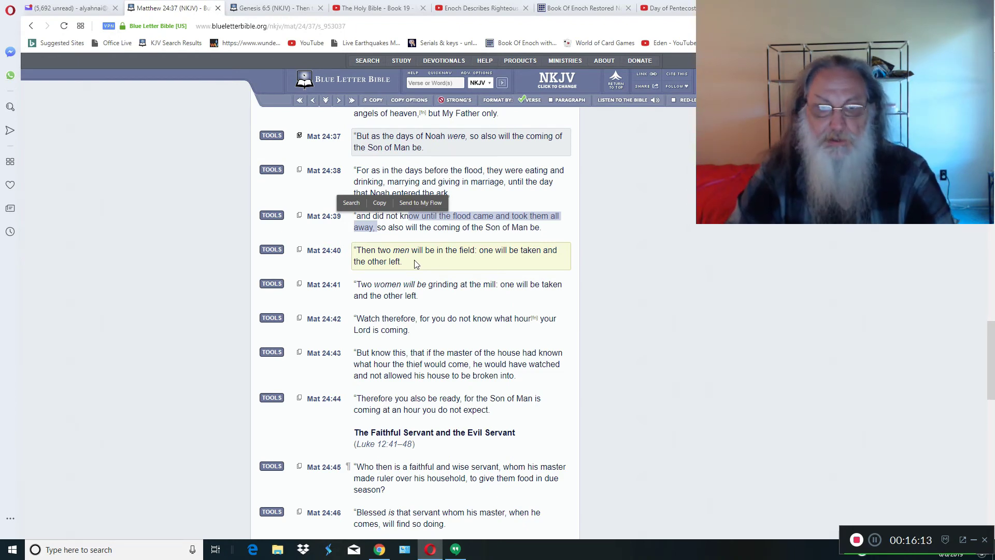
click(359, 250)
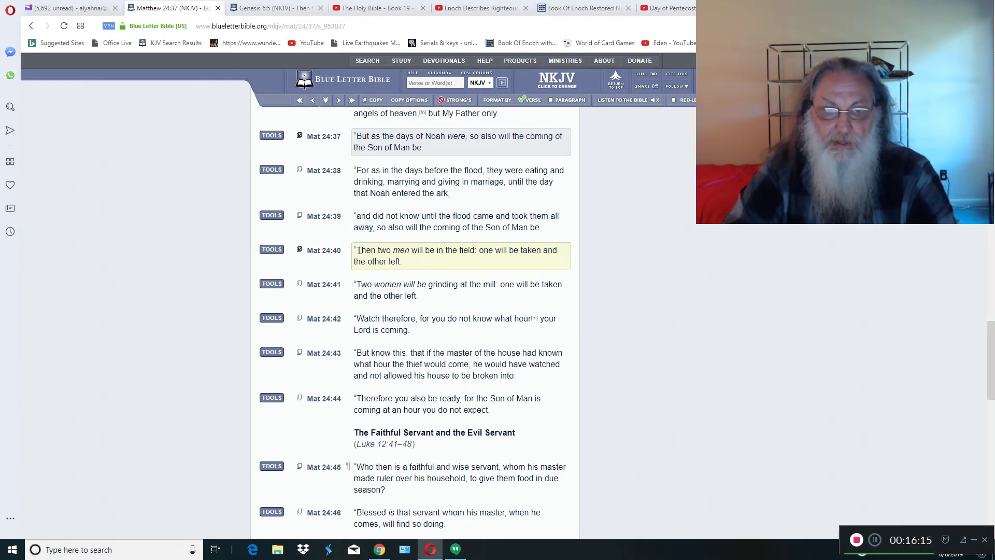
drag(357, 249, 478, 250)
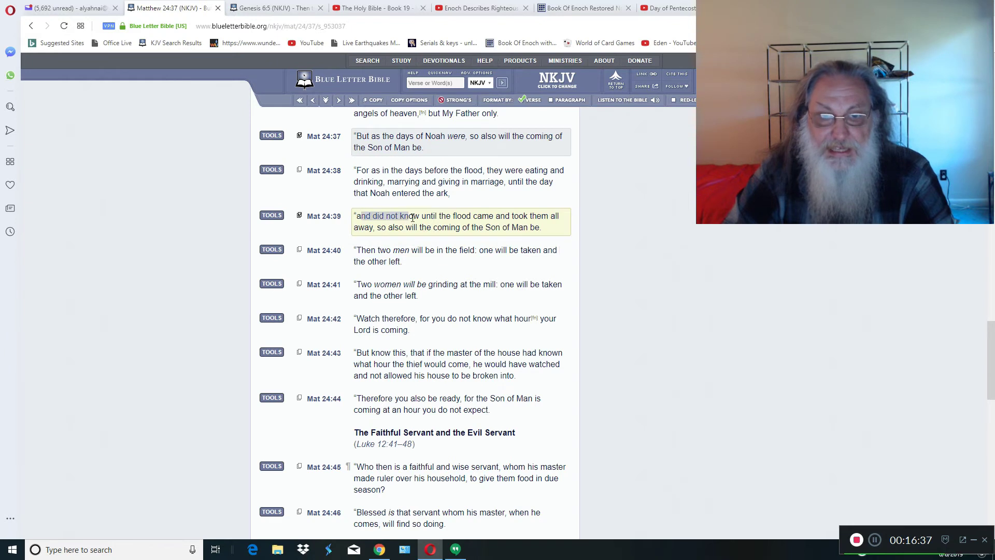
Step: Highlight 'and did not know' in Matthew 24:39 and 'one will be taken' in 24:40
drag(411, 216, 526, 216)
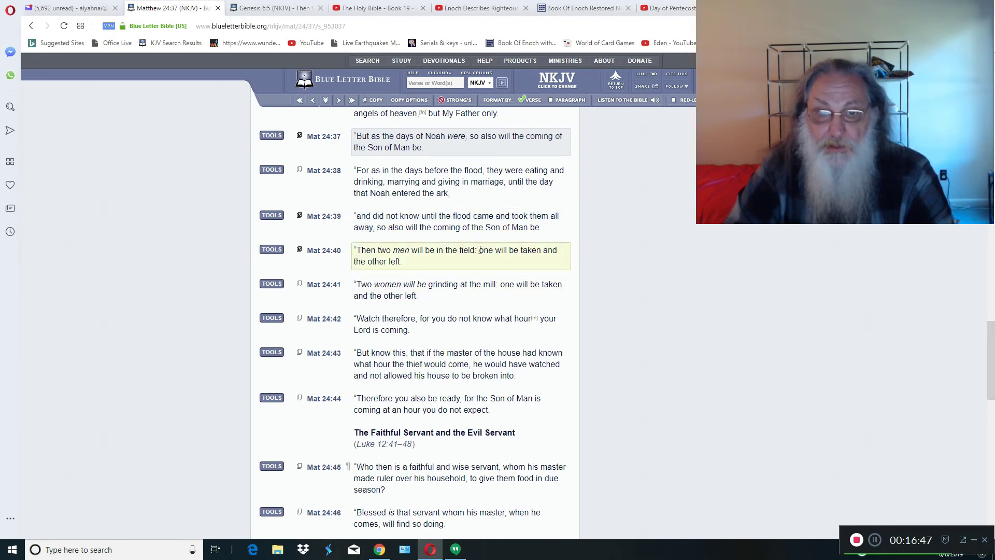
drag(478, 249, 540, 249)
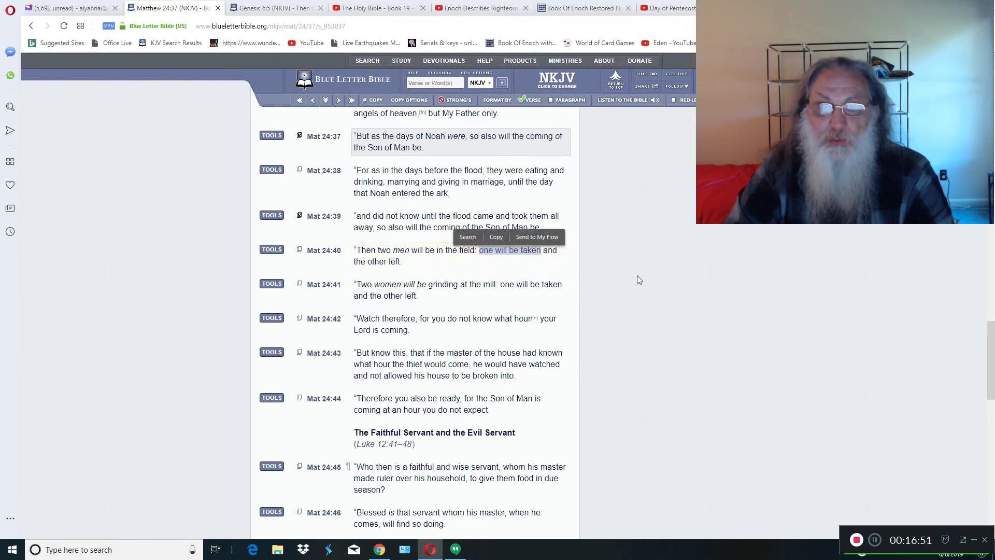
mouse_move(644, 279)
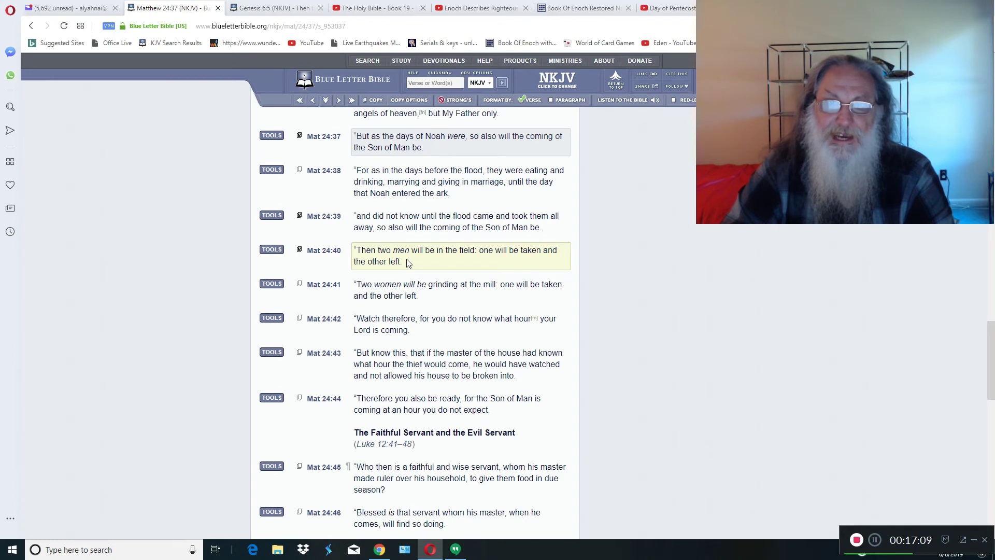
mouse_move(450, 263)
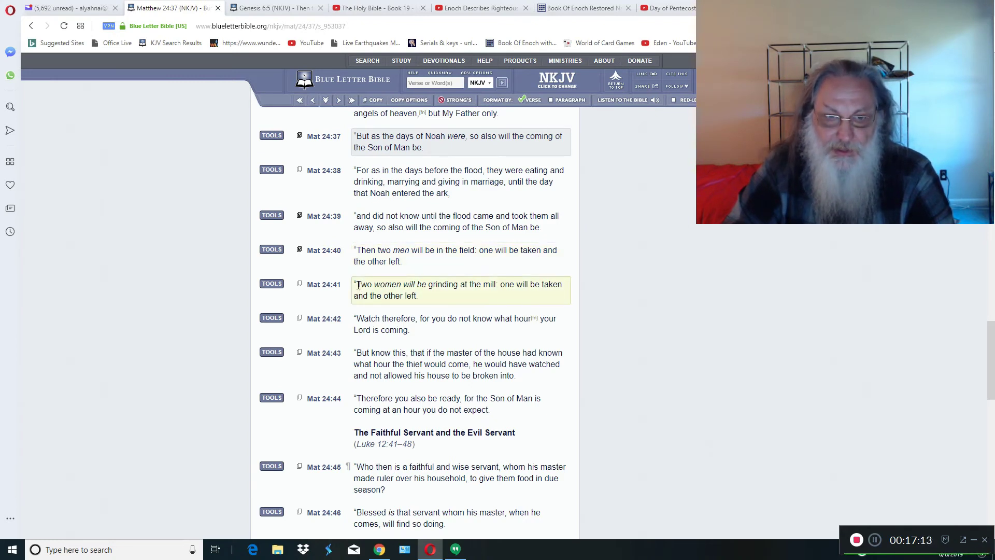
drag(357, 285, 497, 284)
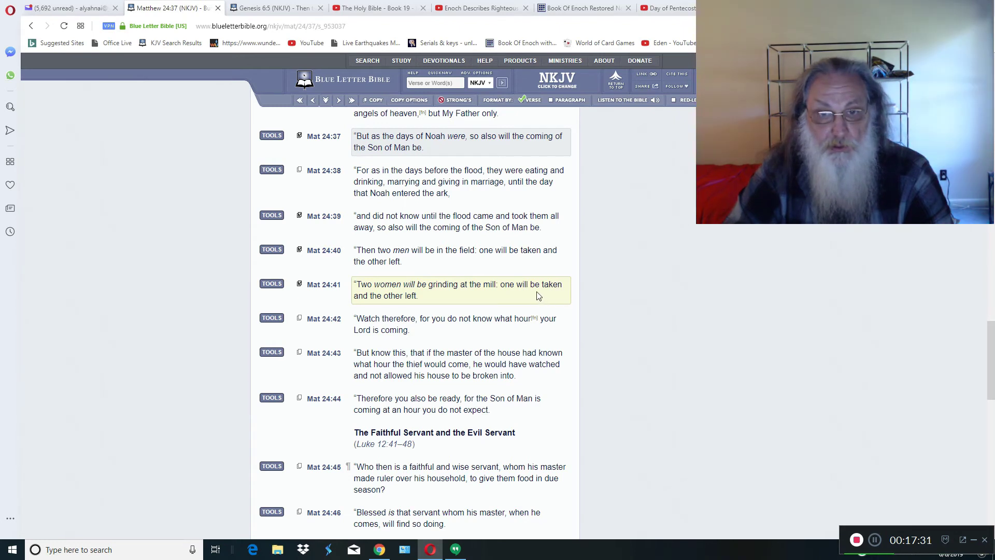
mouse_move(438, 297)
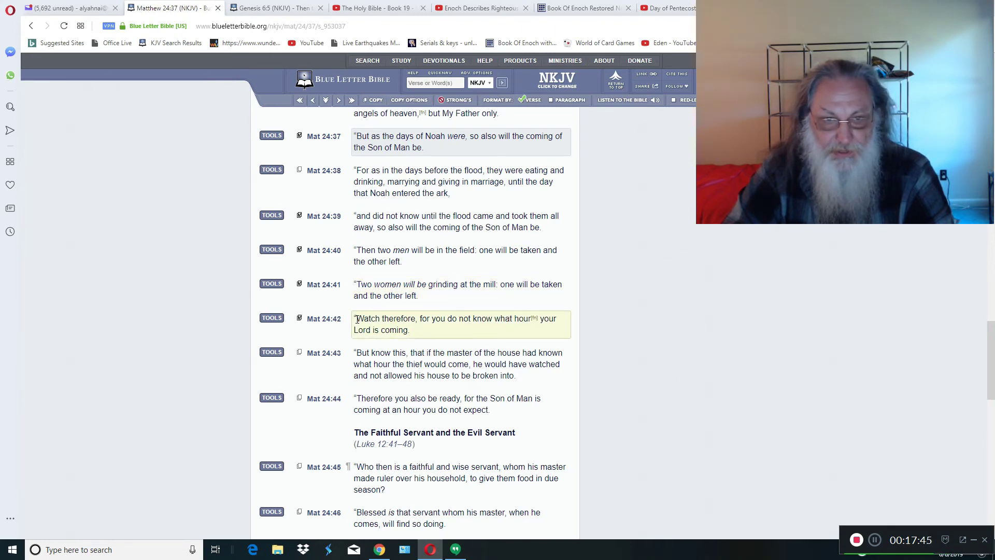
drag(357, 317, 418, 318)
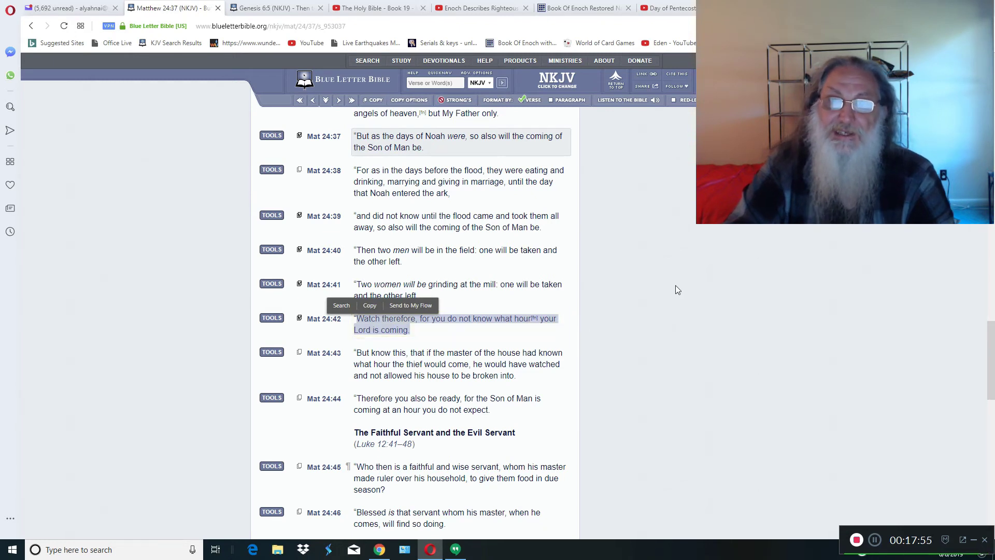
click(671, 282)
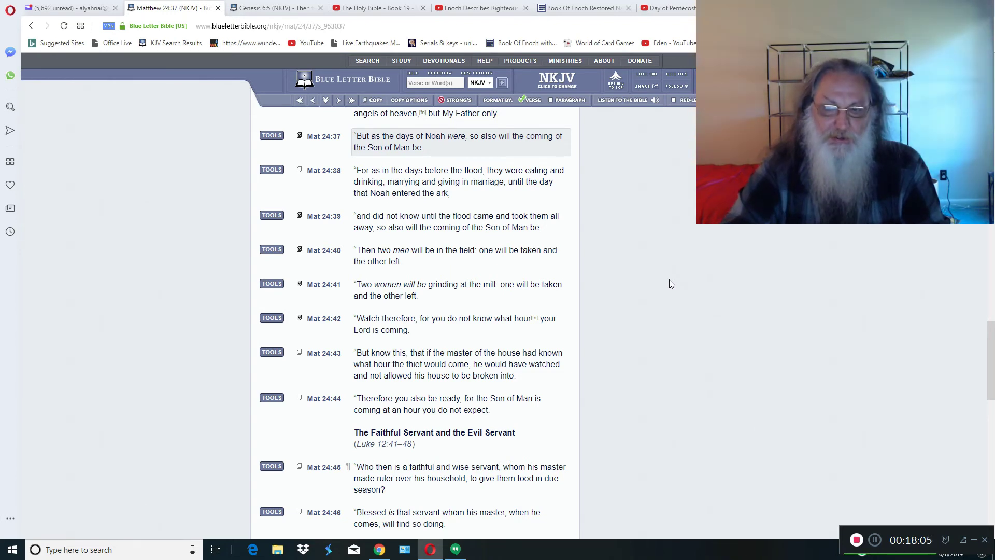
mouse_move(676, 291)
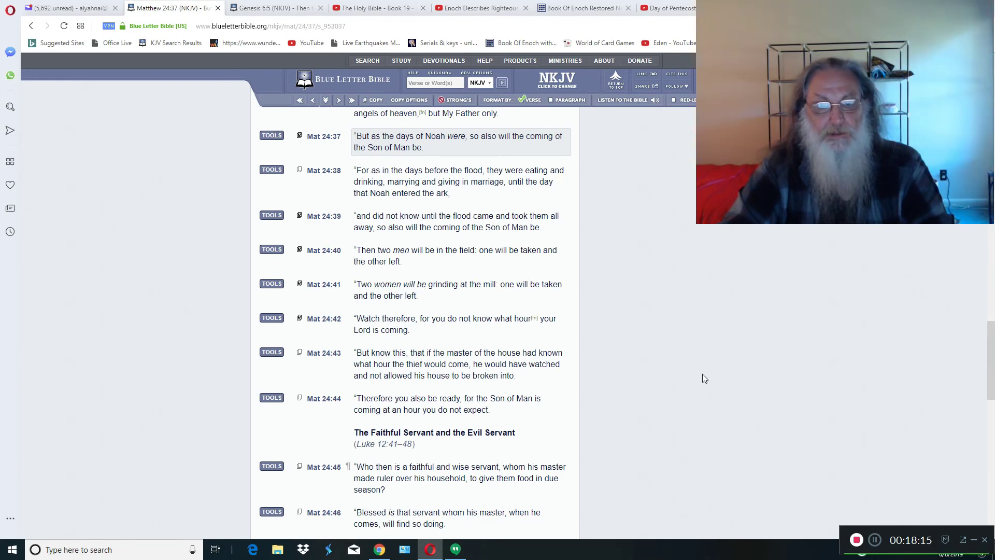
mouse_move(713, 411)
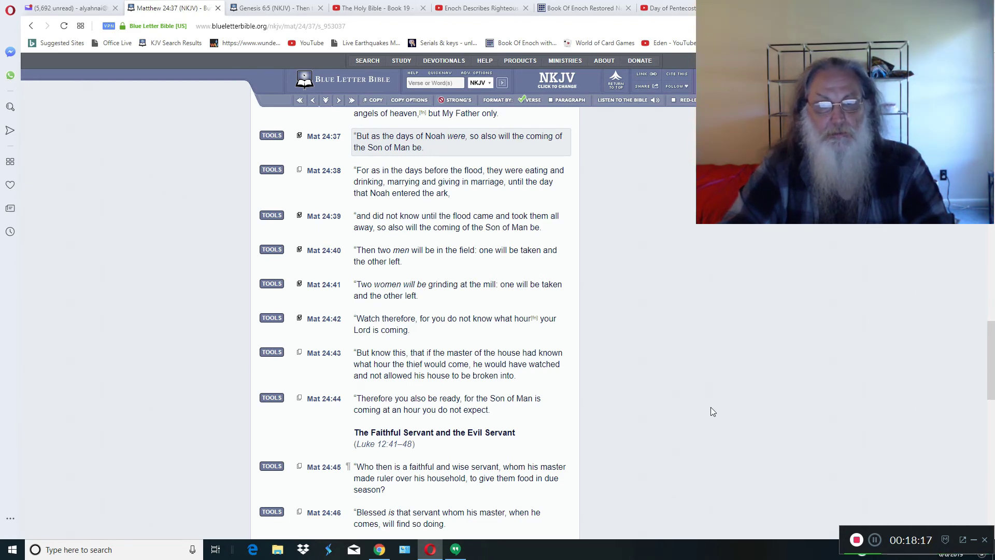
mouse_move(749, 441)
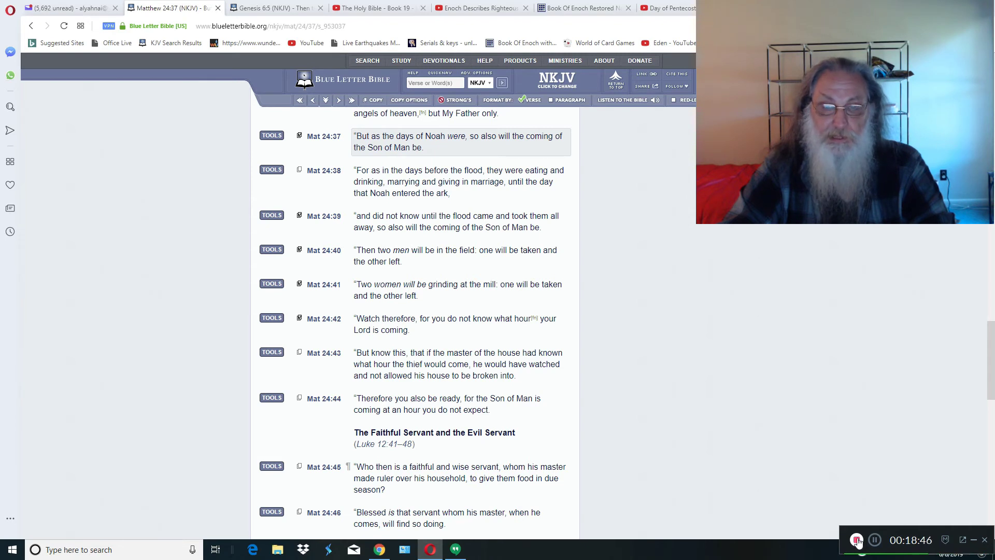
click(455, 255)
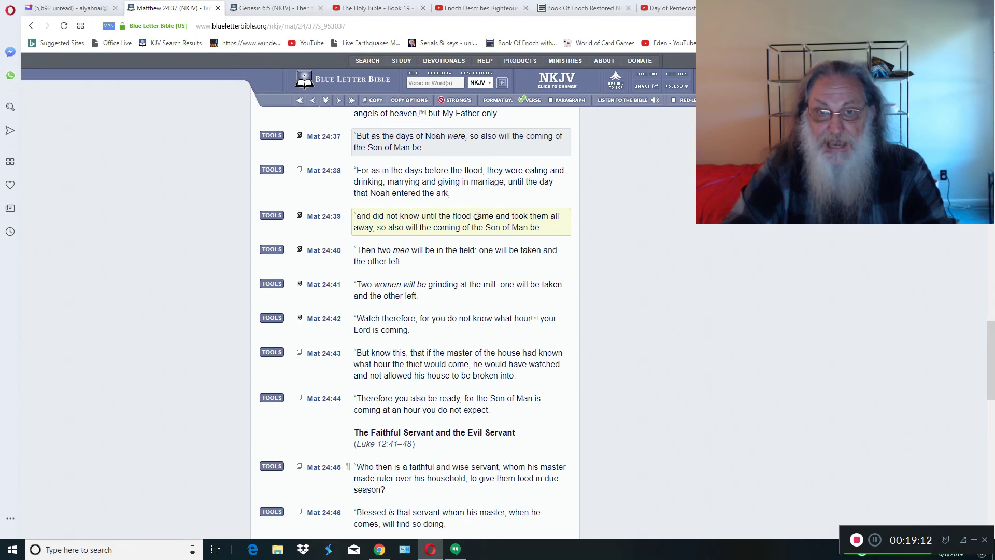
drag(473, 216, 557, 215)
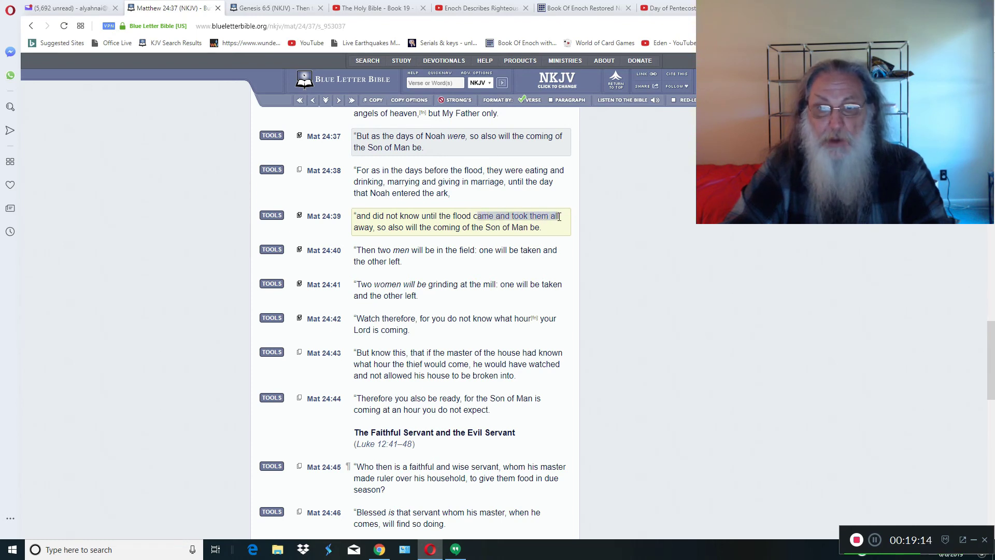
drag(472, 215, 541, 227)
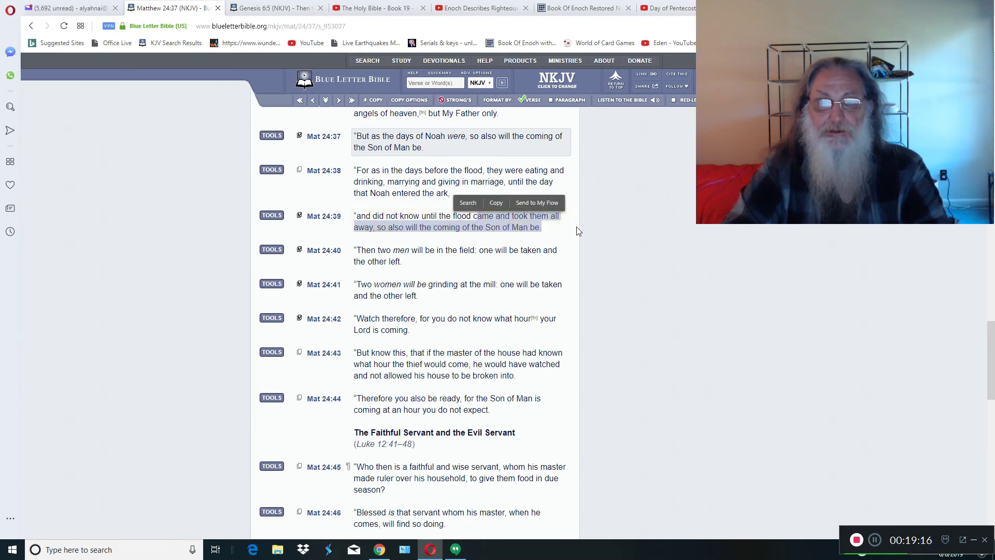
click(675, 222)
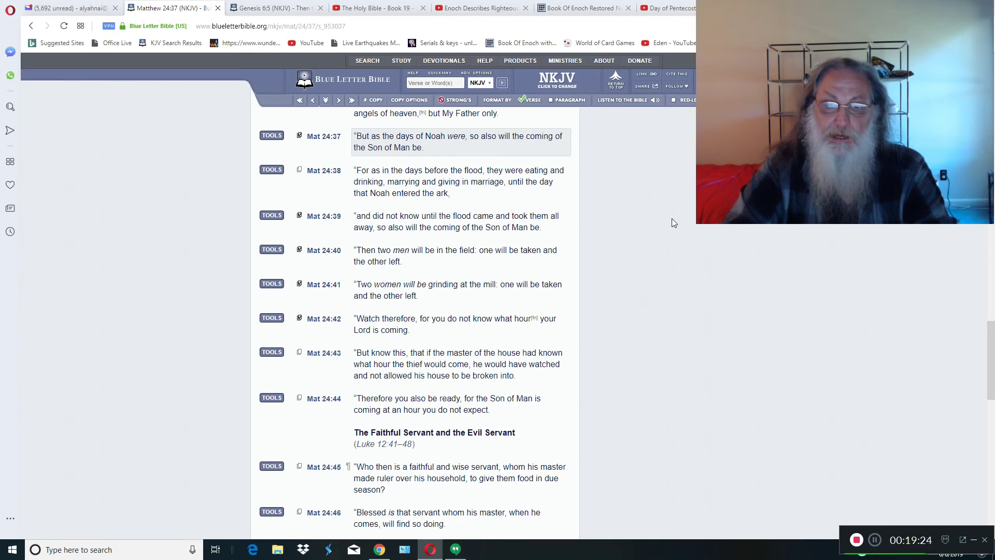
mouse_move(665, 223)
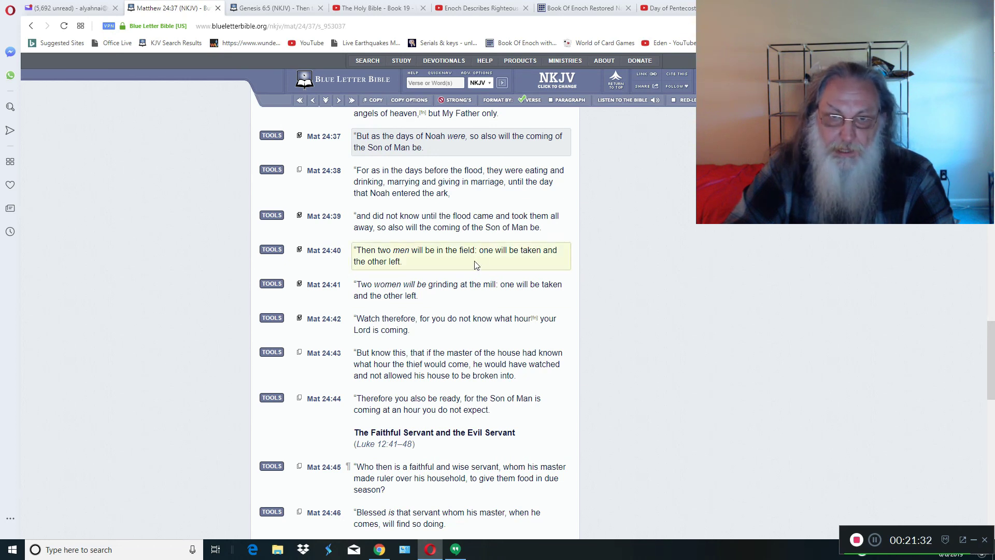
Step: Re-select 'one will be taken' in Matthew 24:40 to bring up the Search/Copy popup
double_click(485, 250)
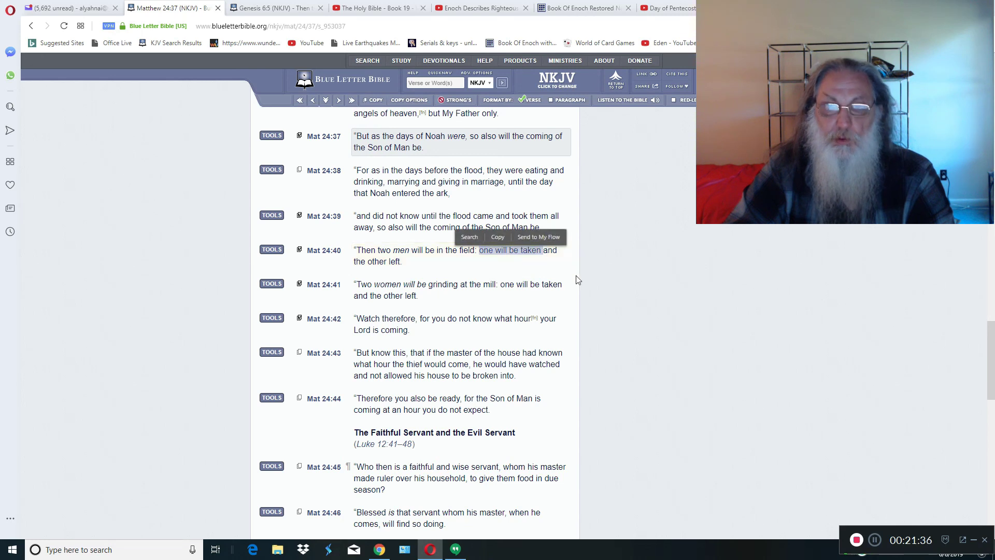
mouse_move(739, 483)
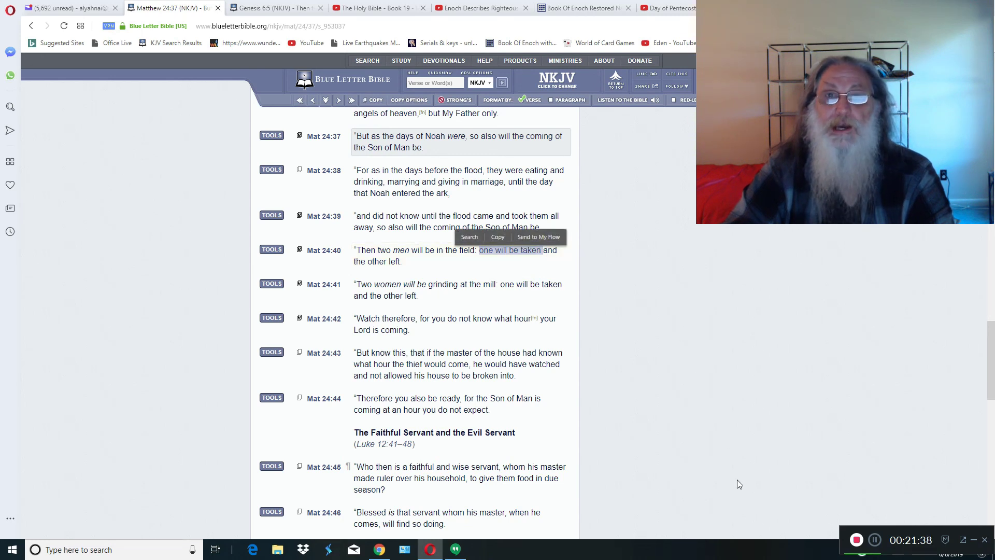